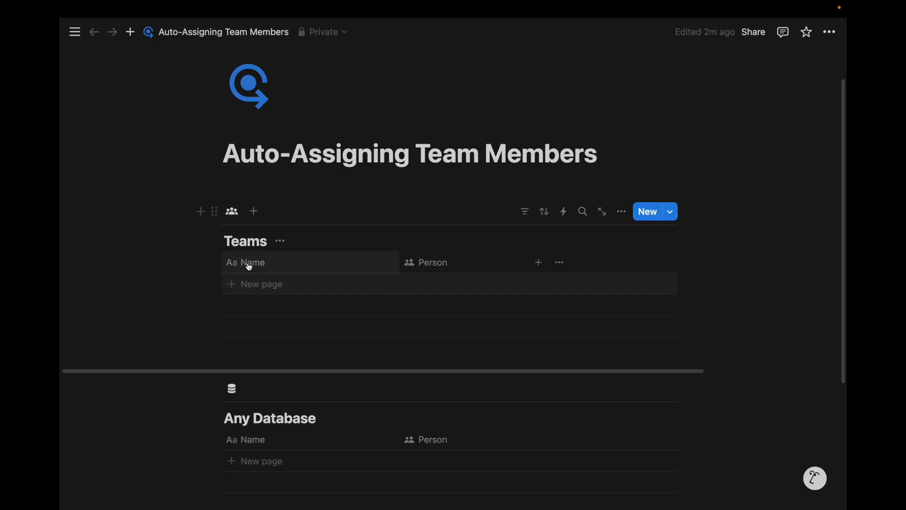
mouse_move(265, 232)
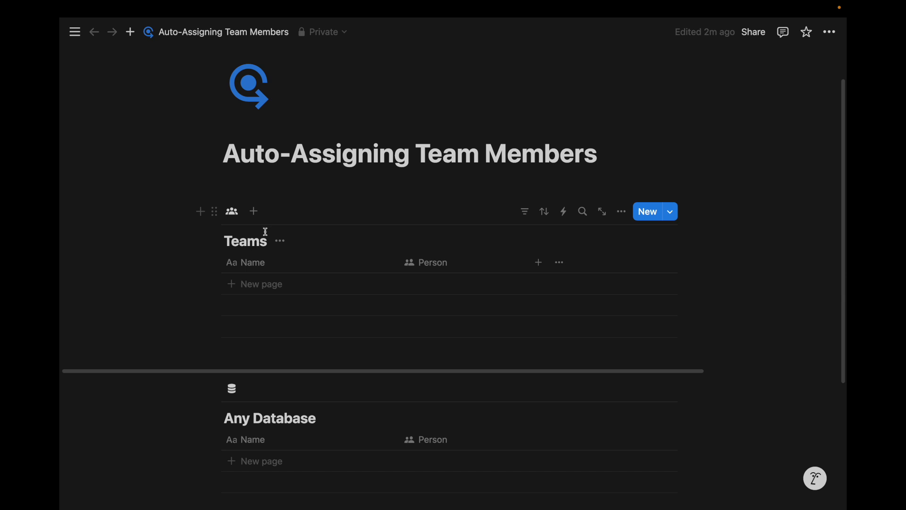
mouse_move(323, 246)
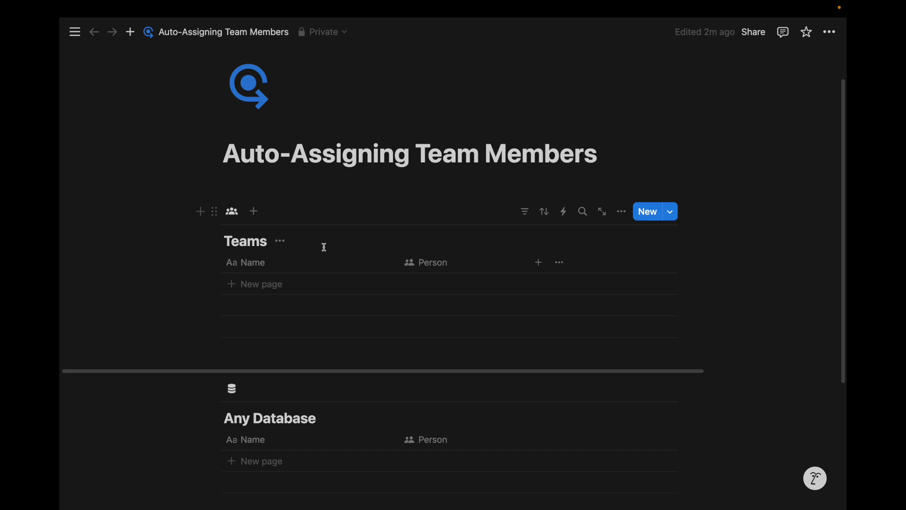
Step: Add a two-way Relation property on Teams pointing at Any Database
left_click(619, 211)
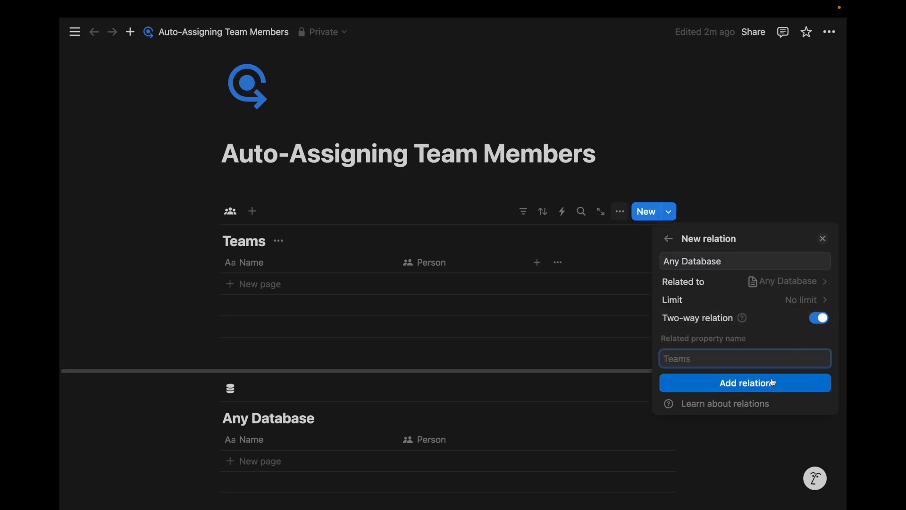
left_click(745, 382)
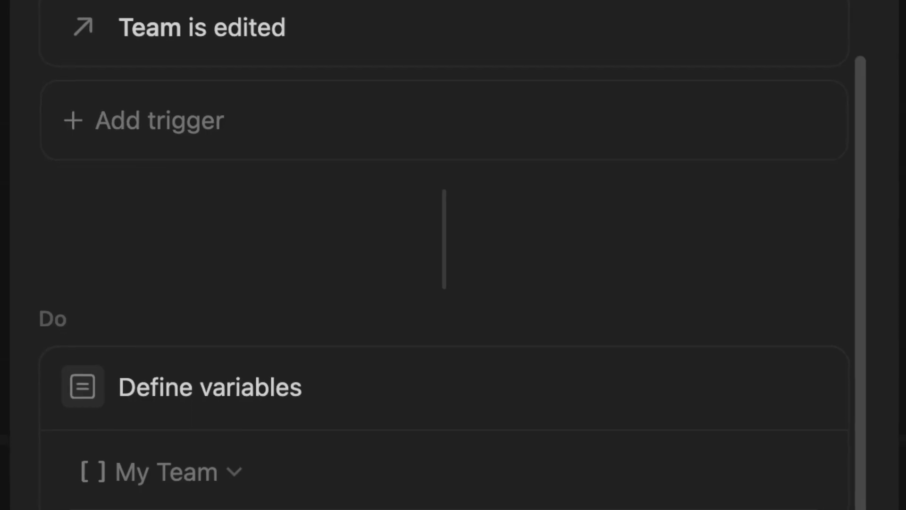
scroll("down", 3)
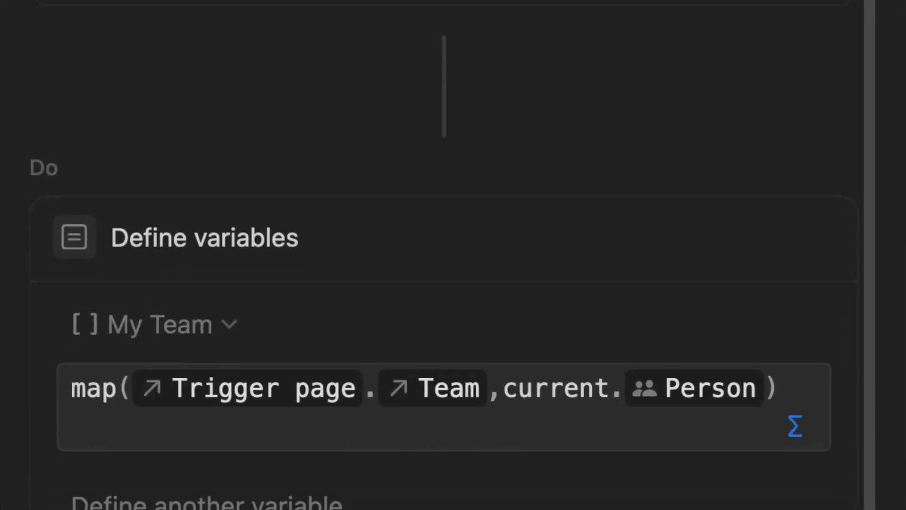
scroll("down", 3)
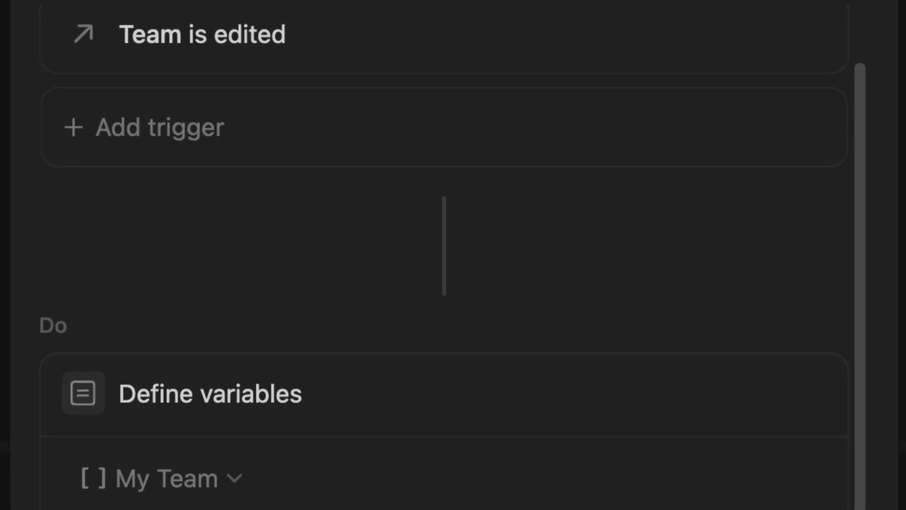
scroll("down", 3)
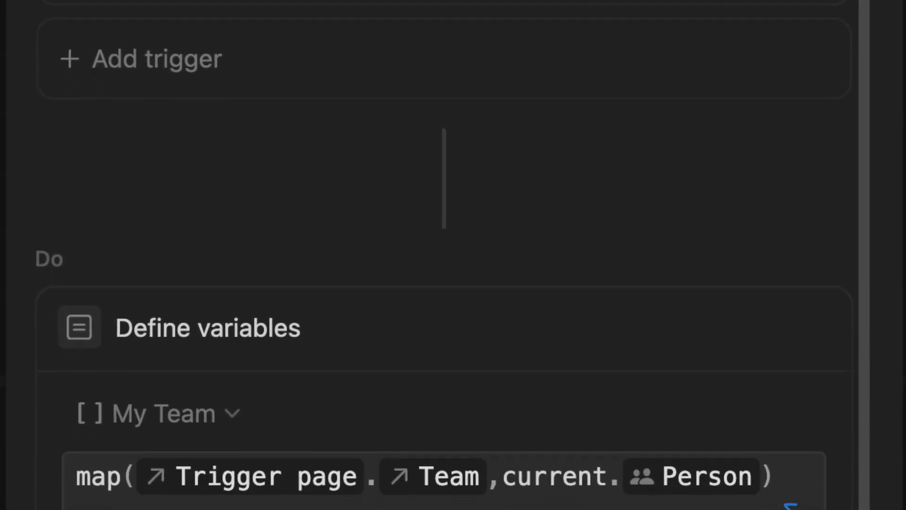
scroll("down", 3)
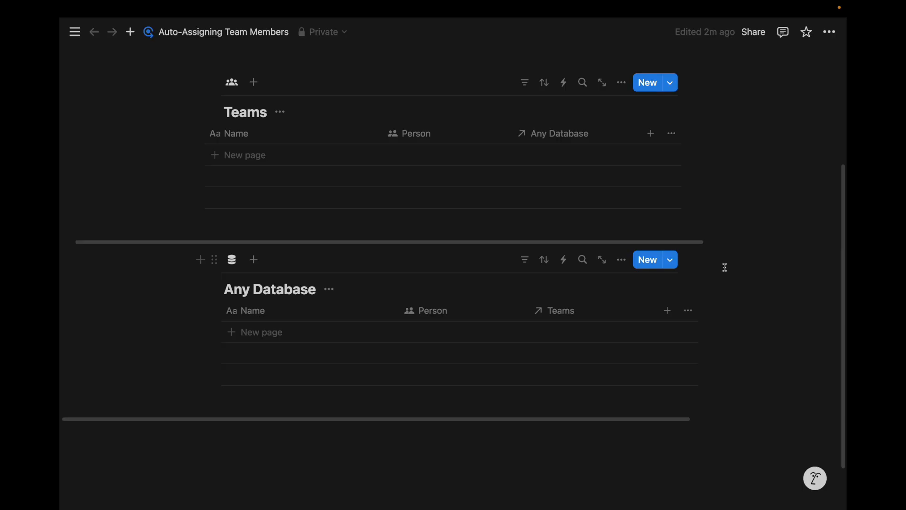
mouse_move(562, 259)
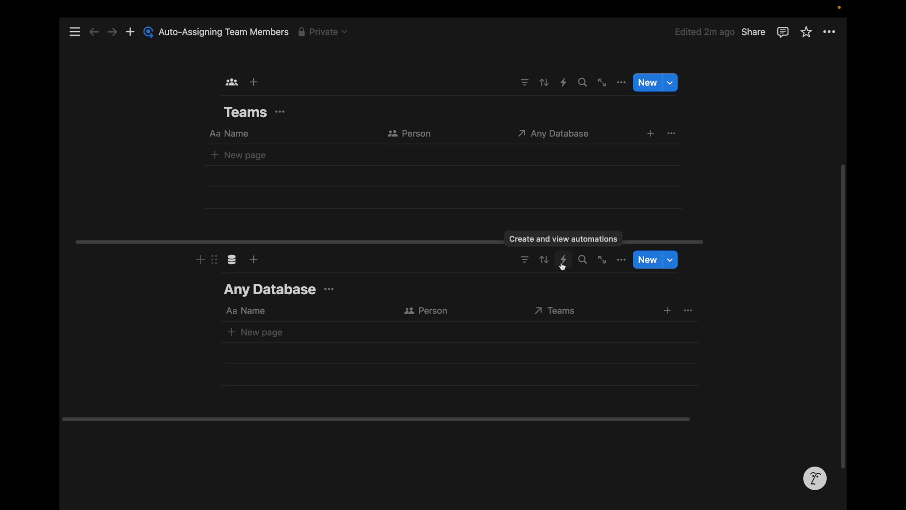
Step: Draft a new automation triggered when the Teams property is edited
left_click(562, 259)
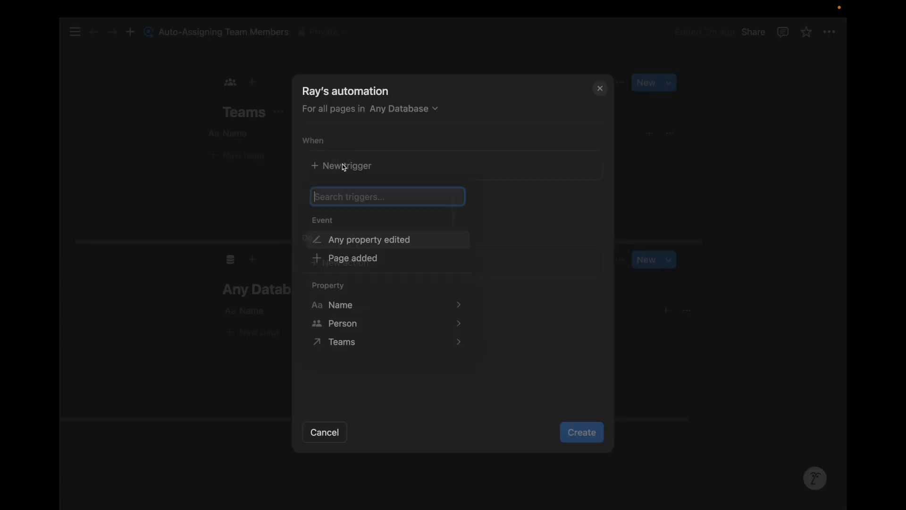
left_click(340, 341)
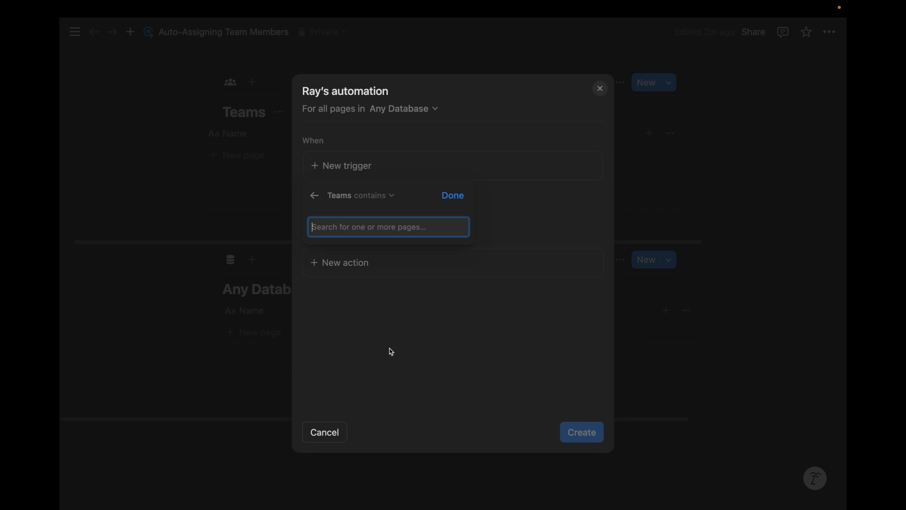
left_click(368, 194)
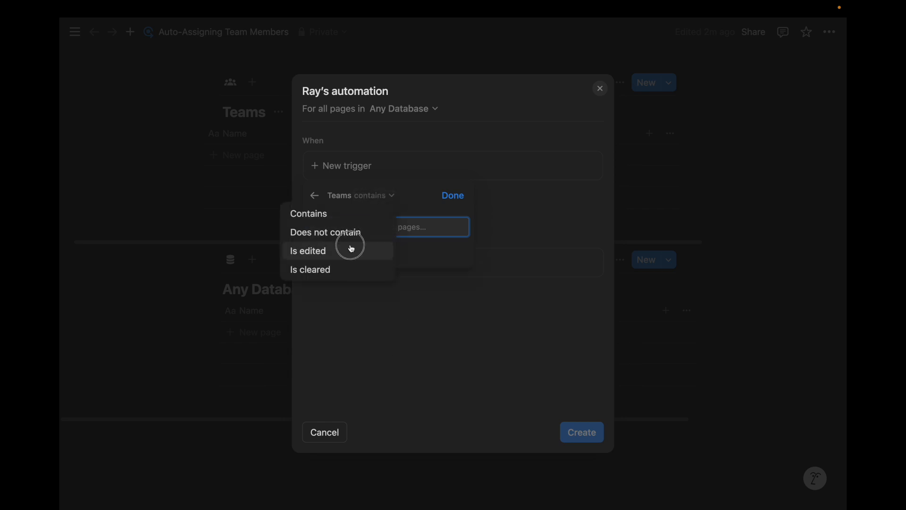
left_click(308, 250)
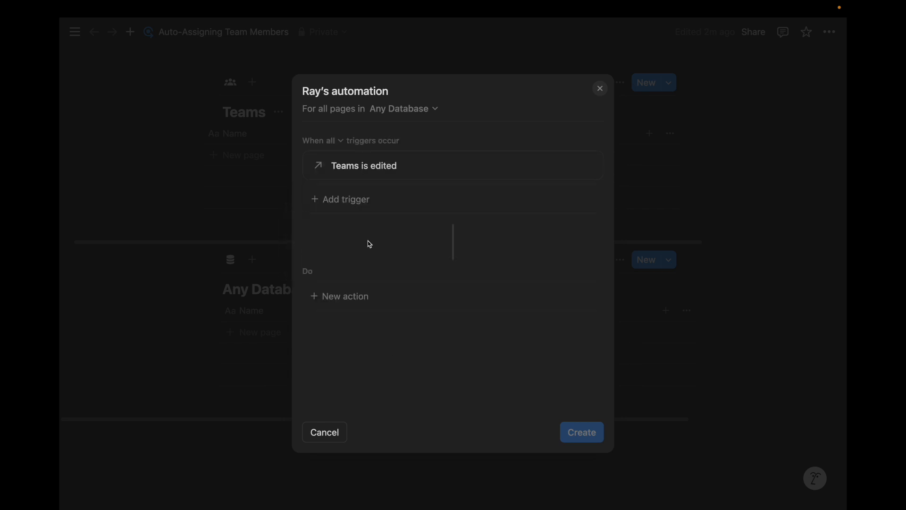
Step: Close the draft and discard the unsaved automation
left_click(324, 431)
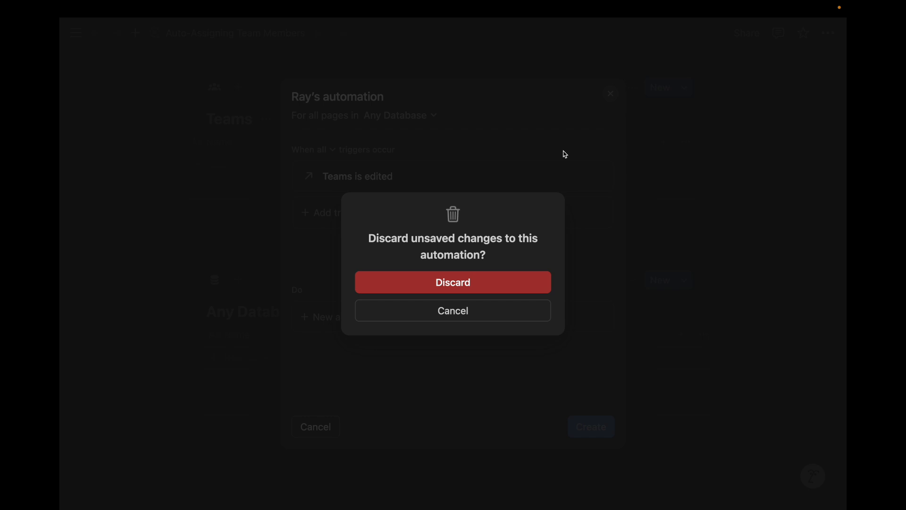
left_click(452, 282)
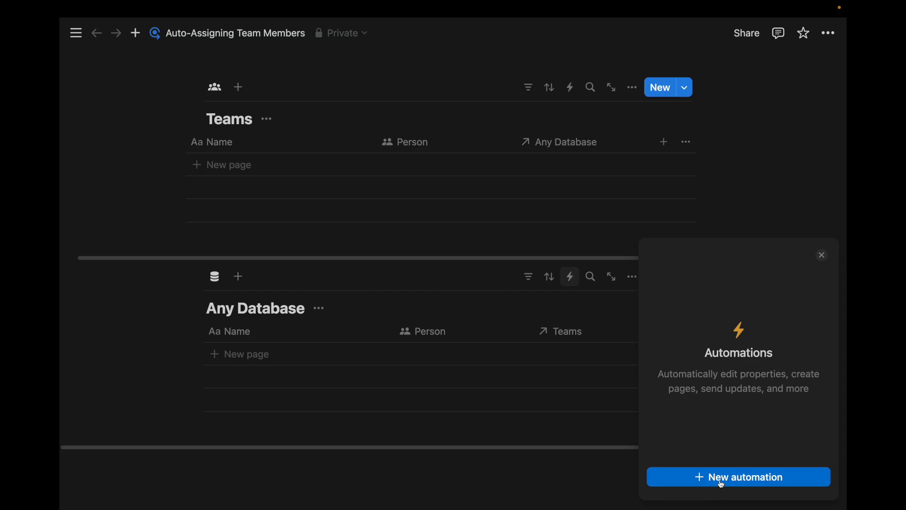
Step: Create a Dream Team page in Teams and assign its three people
left_click(738, 476)
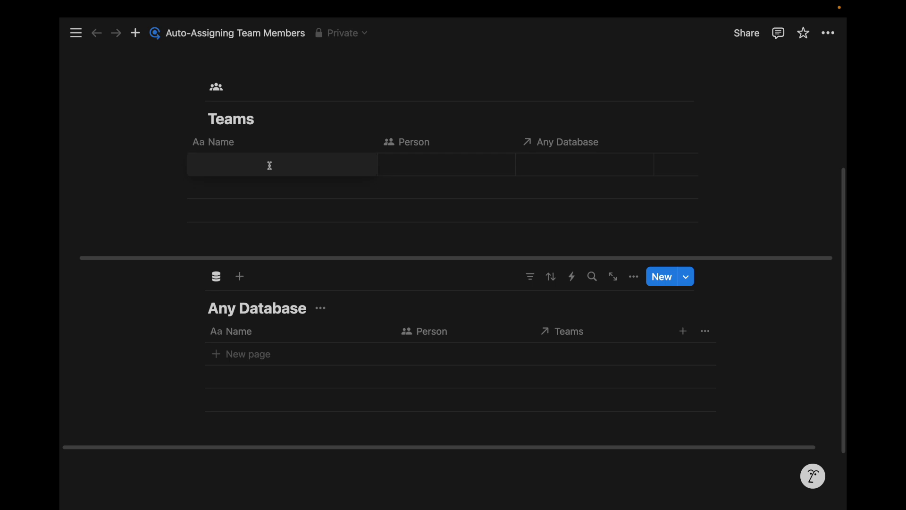
left_click(283, 164)
type("Dream Team")
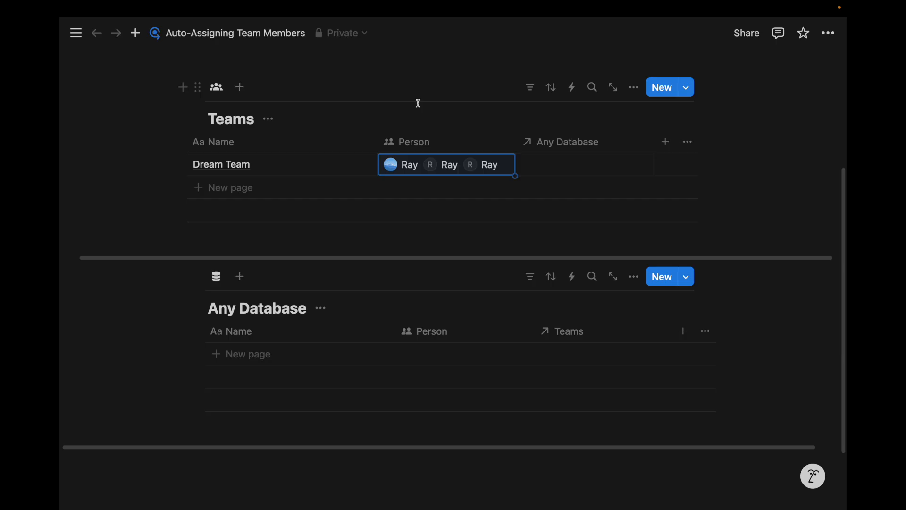
Step: Add a new Any Database page and link its Teams relation to Dream Team
left_click(247, 353)
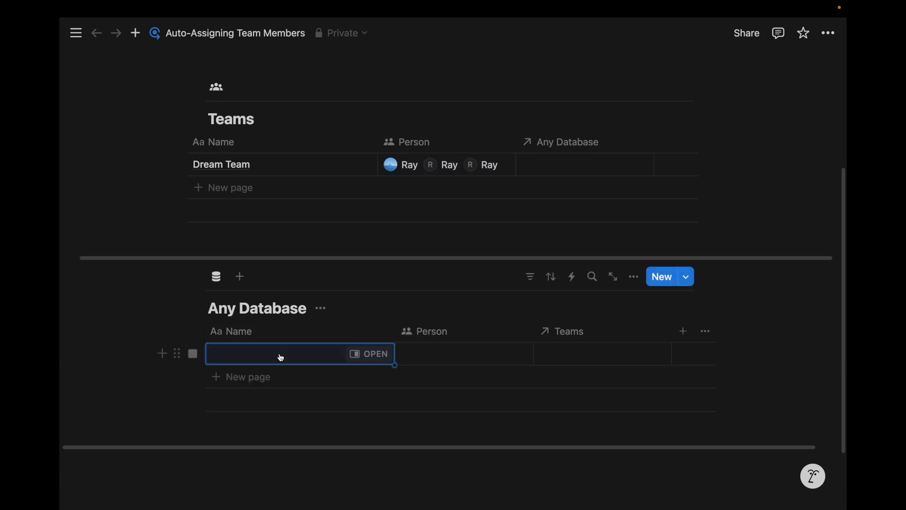
mouse_move(600, 357)
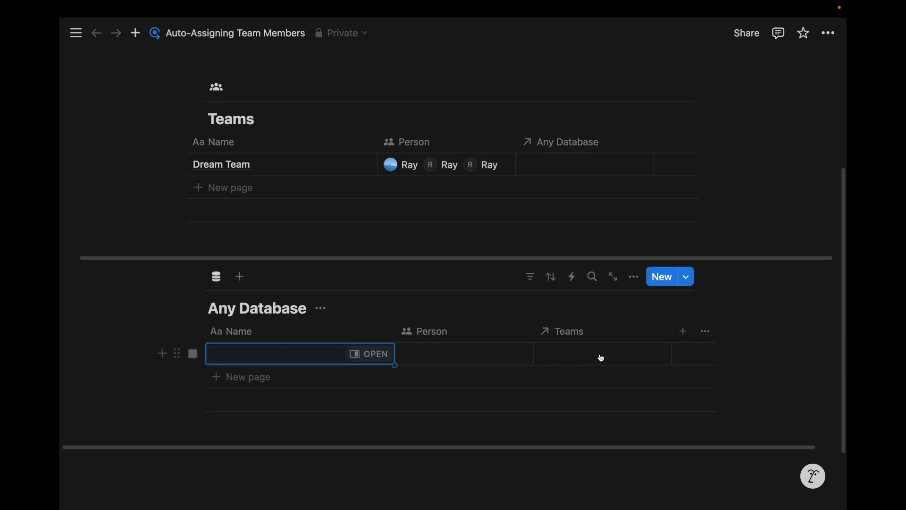
left_click(601, 353)
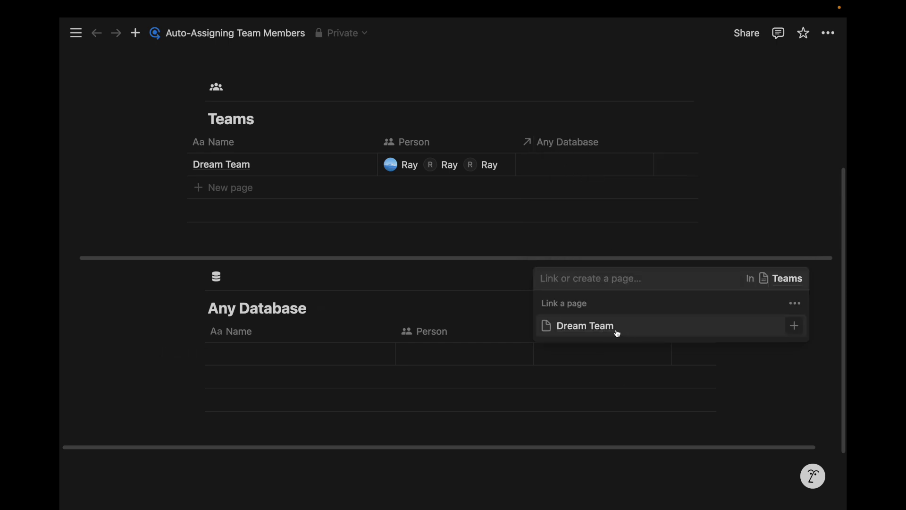
left_click(585, 326)
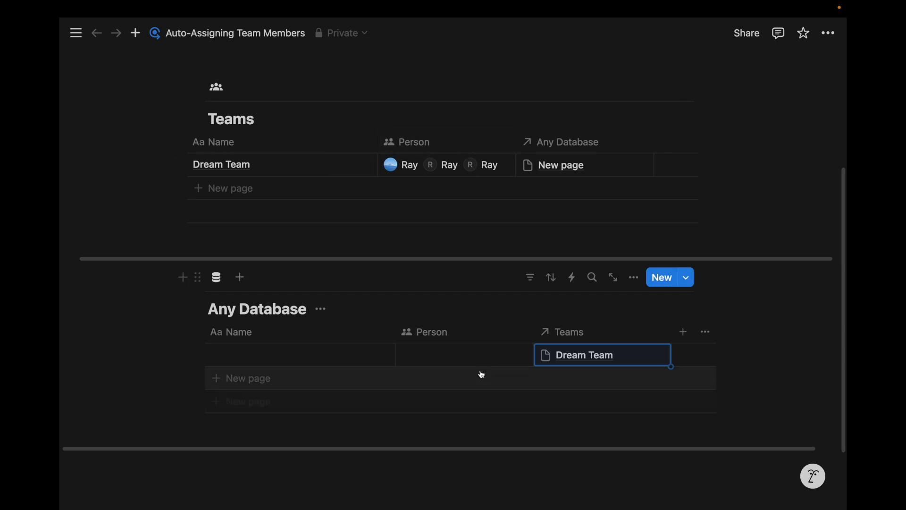
Step: Start a new Any Database automation with a 'Teams is edited' trigger
left_click(571, 277)
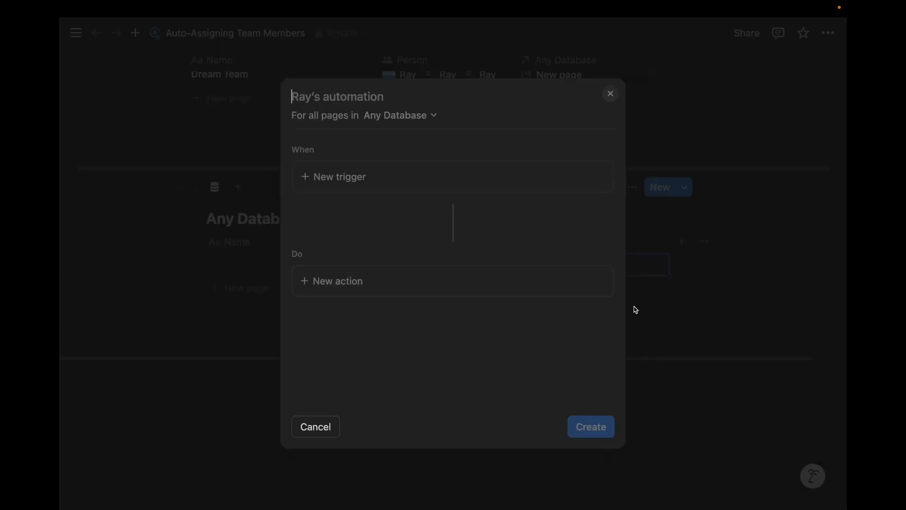
mouse_move(369, 181)
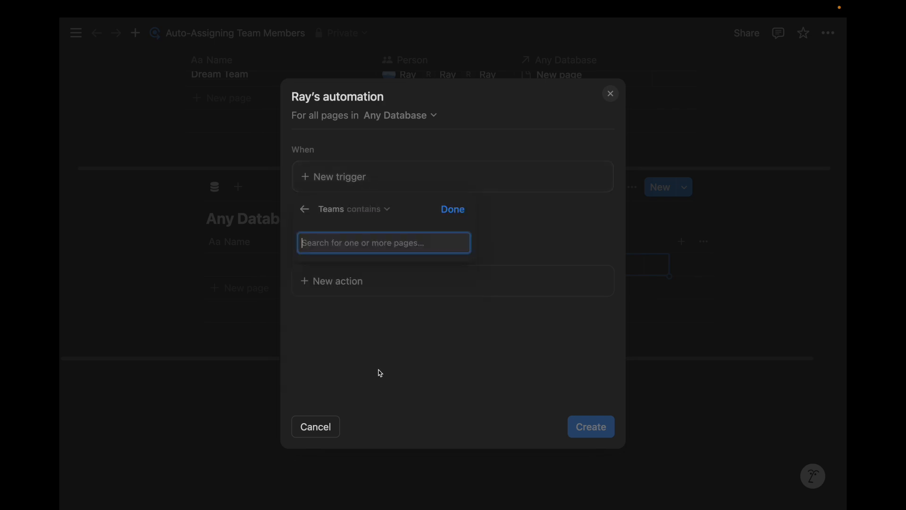
left_click(367, 209)
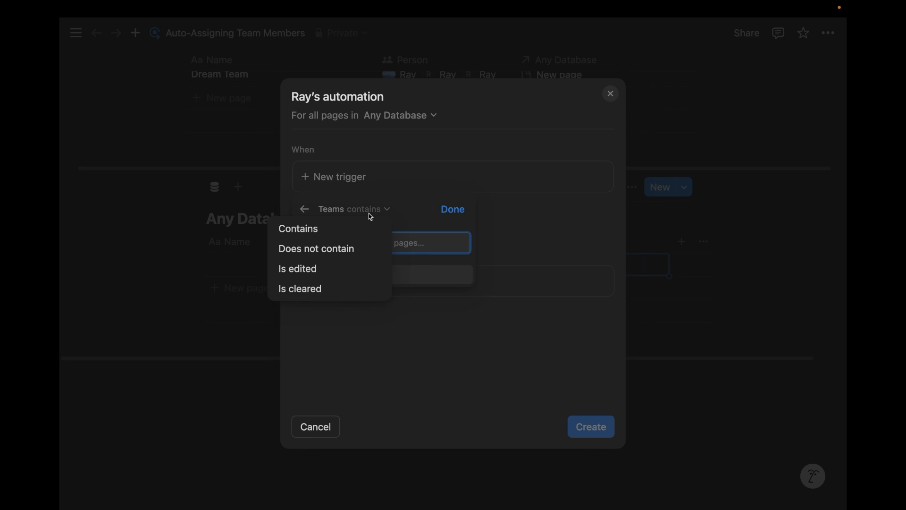
mouse_move(338, 272)
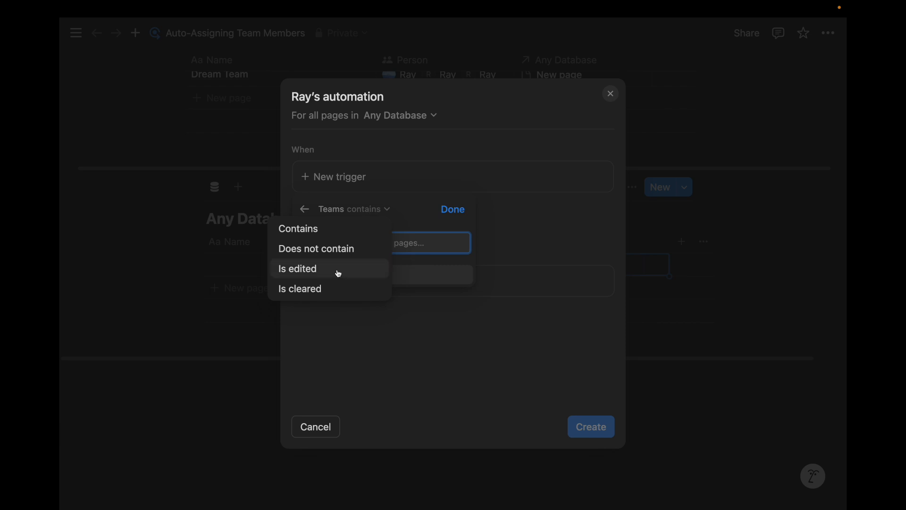
left_click(297, 268)
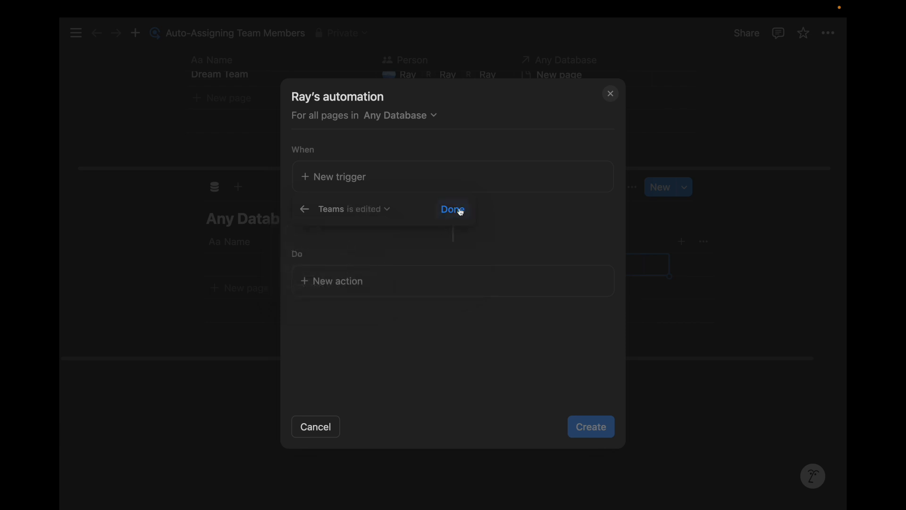
left_click(453, 210)
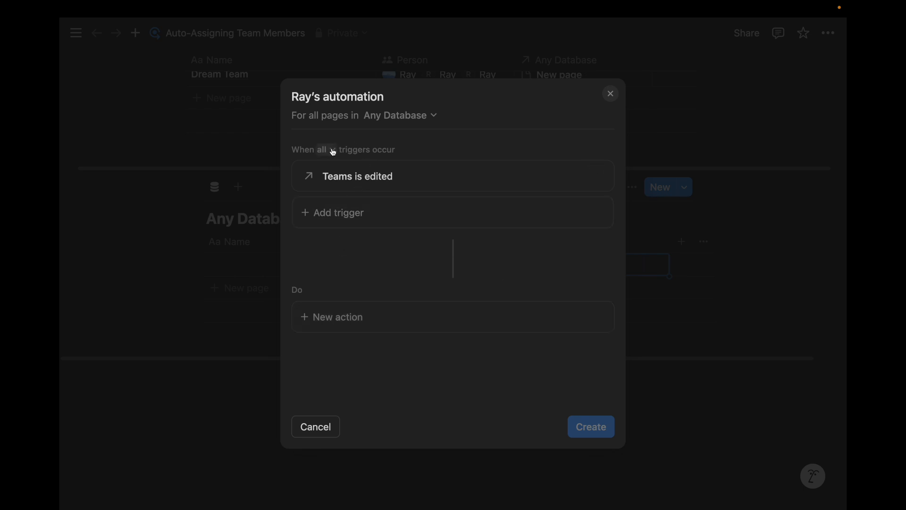
mouse_move(351, 182)
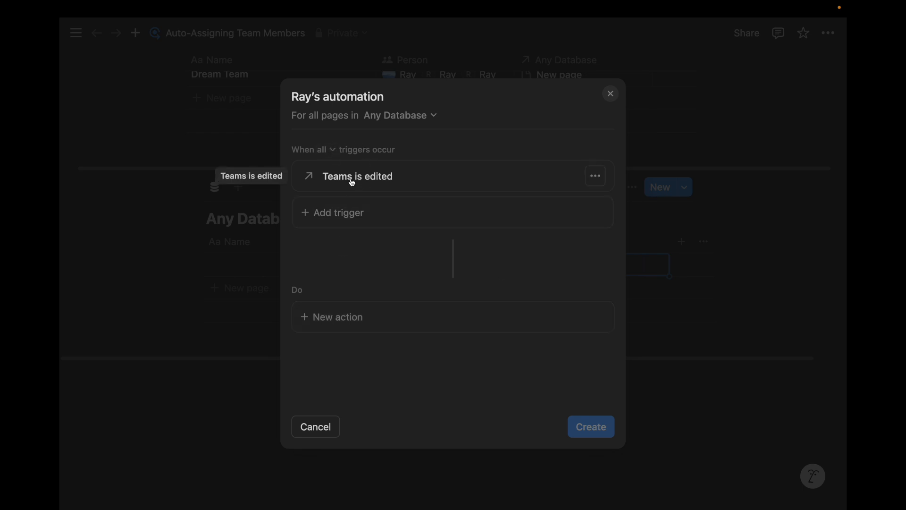
mouse_move(397, 183)
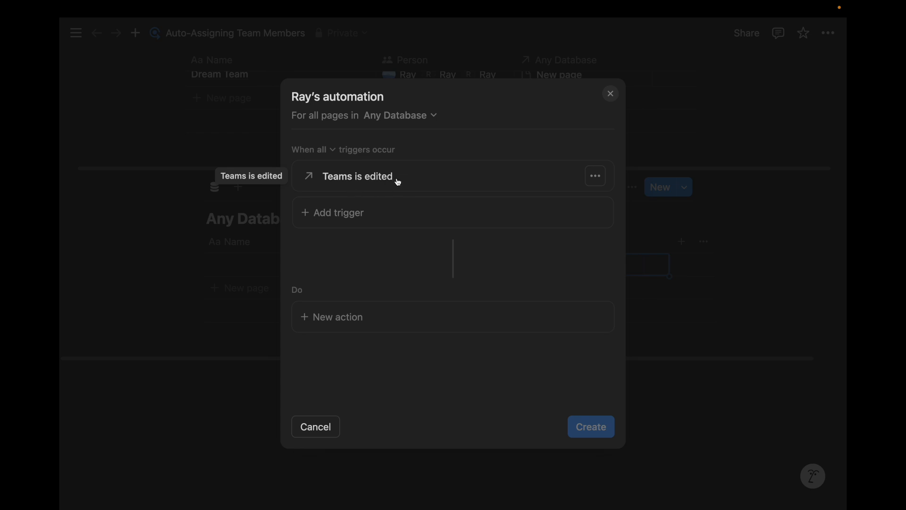
Step: Add a Define variables action to the automation
left_click(338, 317)
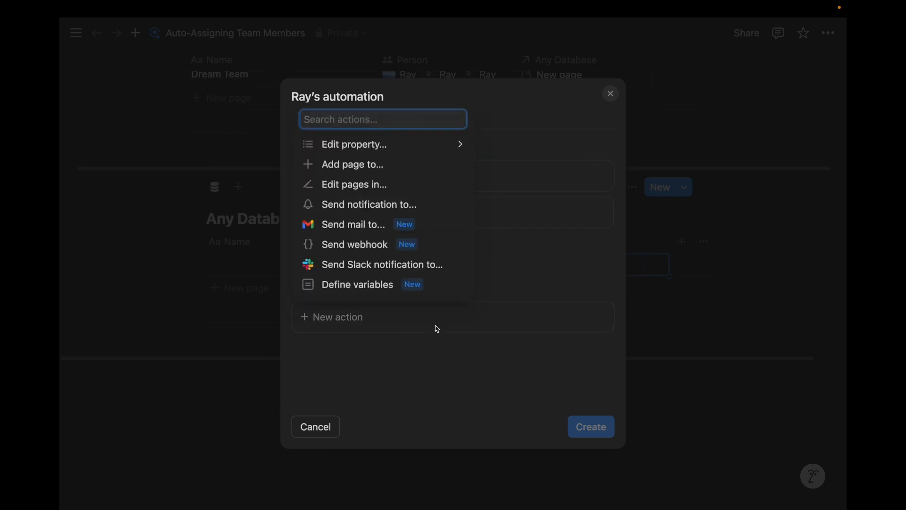
left_click(356, 284)
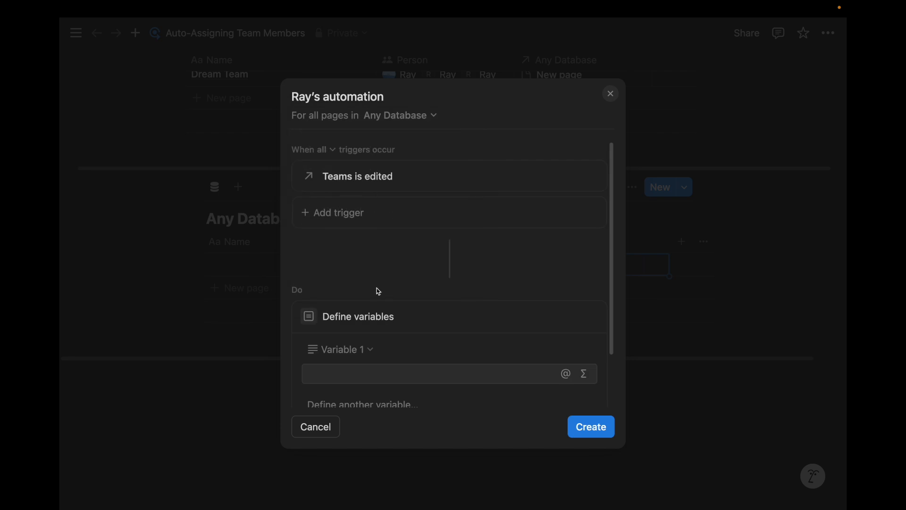
scroll("down", 3)
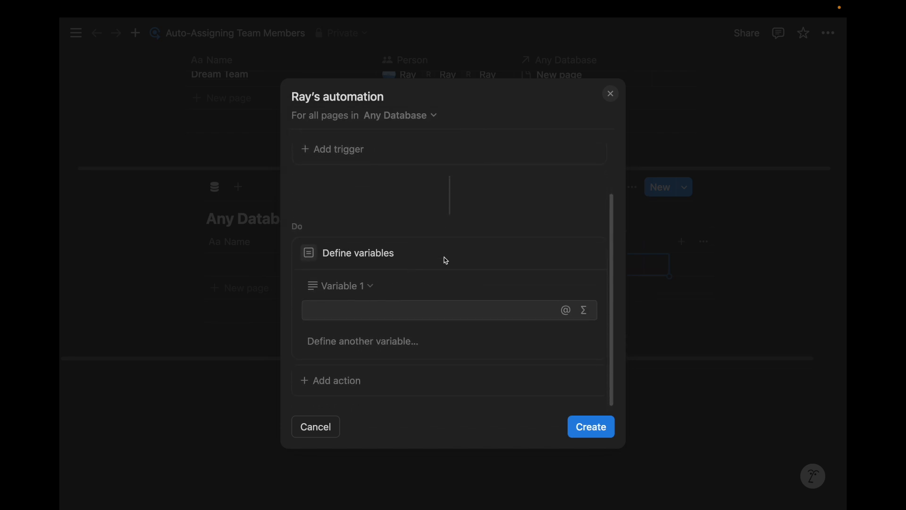
mouse_move(461, 296)
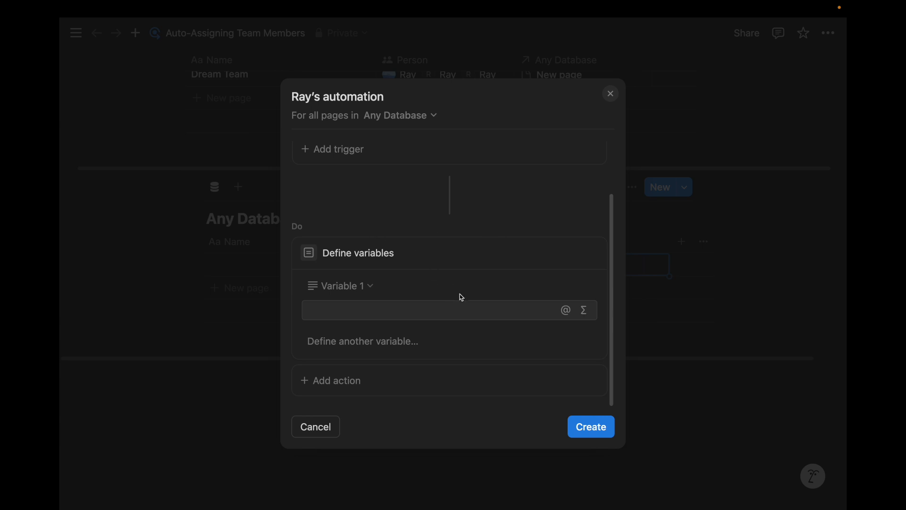
mouse_move(585, 310)
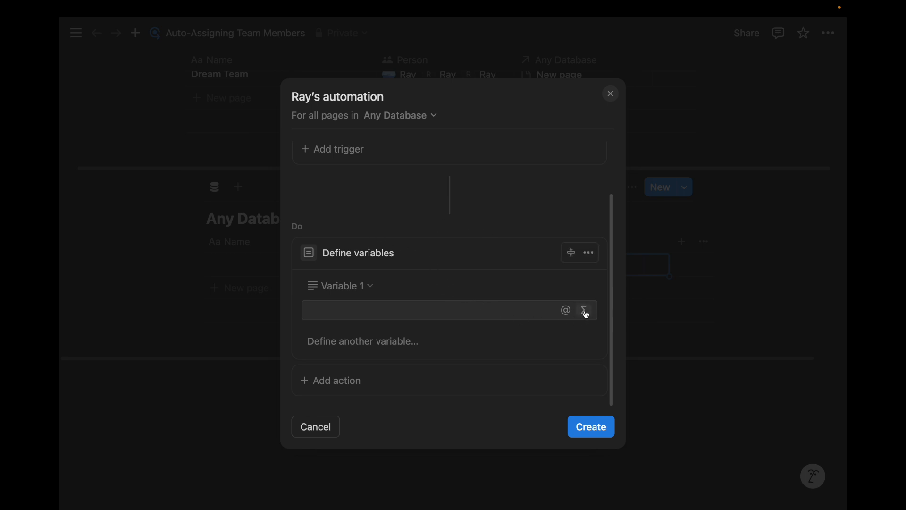
Step: Begin Variable 1's formula with map( in the formula editor
left_click(585, 309)
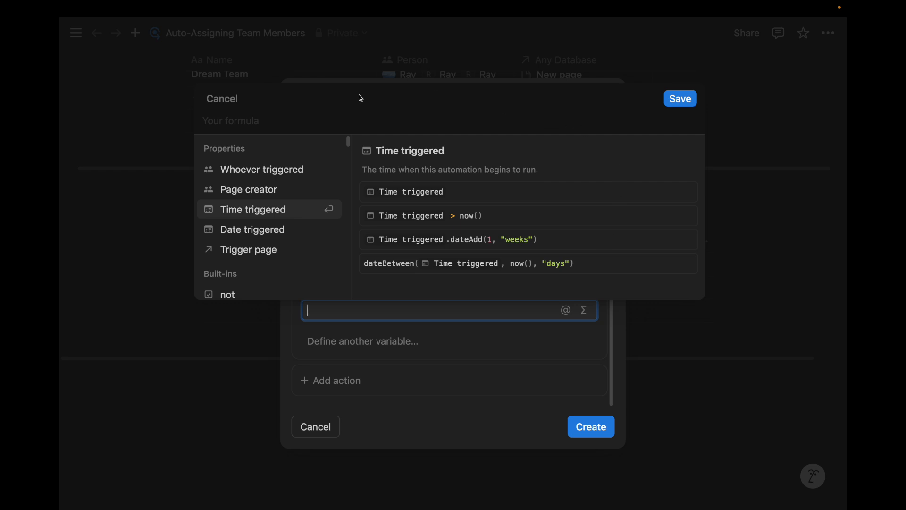
mouse_move(572, 115)
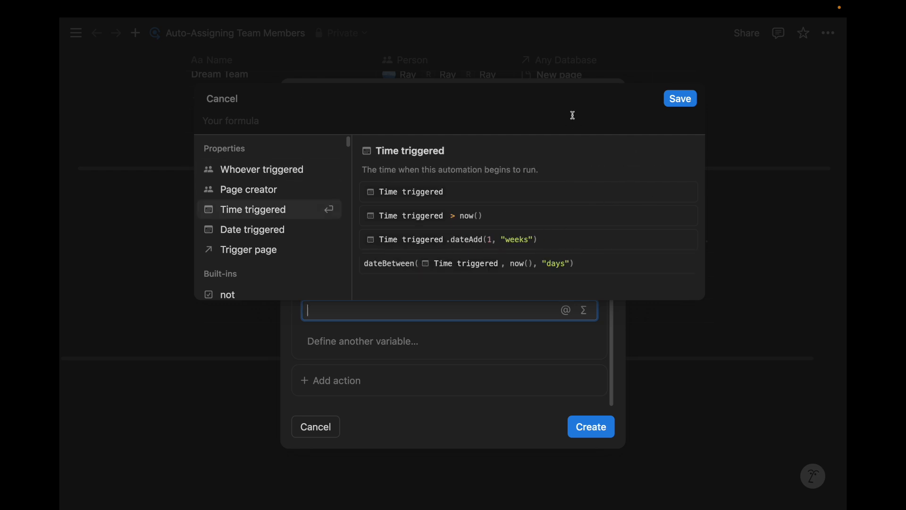
mouse_move(426, 140)
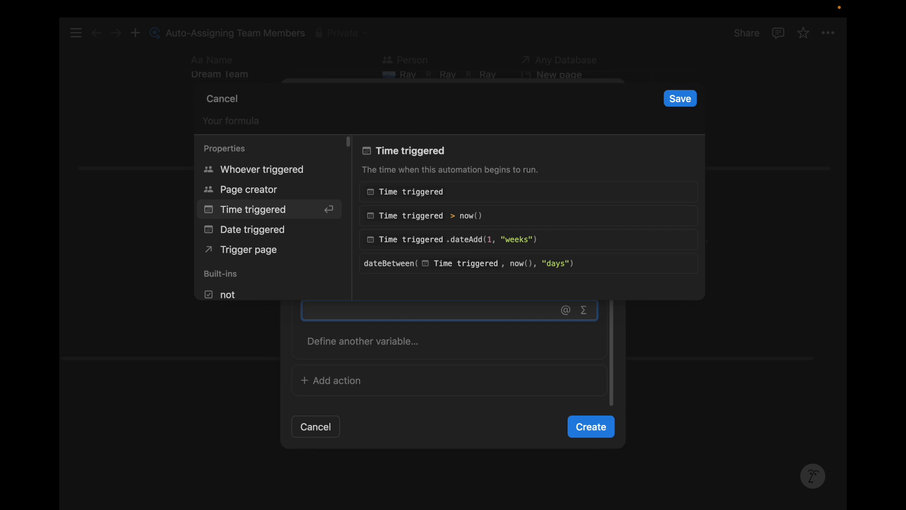
type("map(")
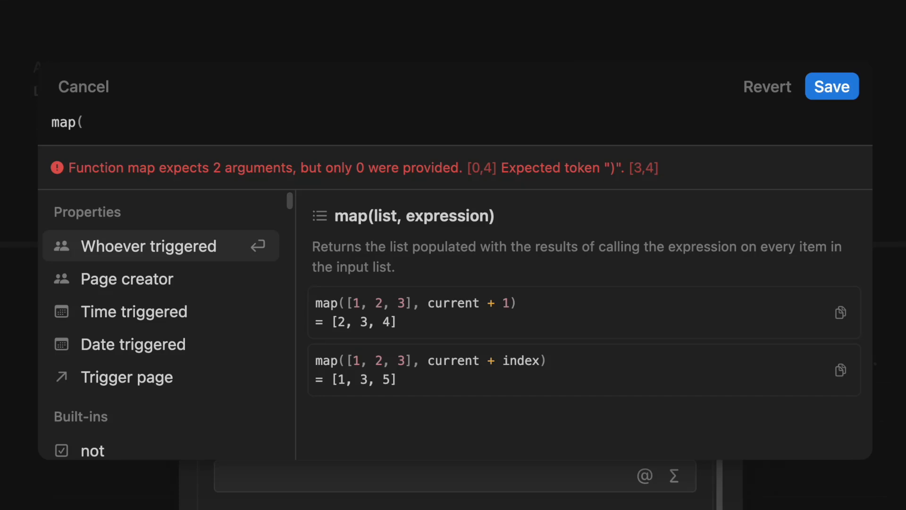
Step: Make Trigger page.Teams the list argument of the map call
left_click(83, 121)
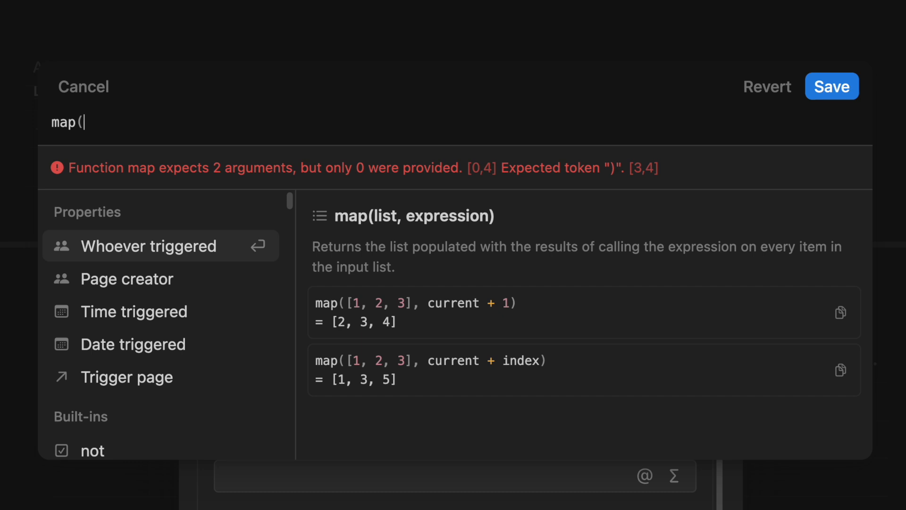
type("tri")
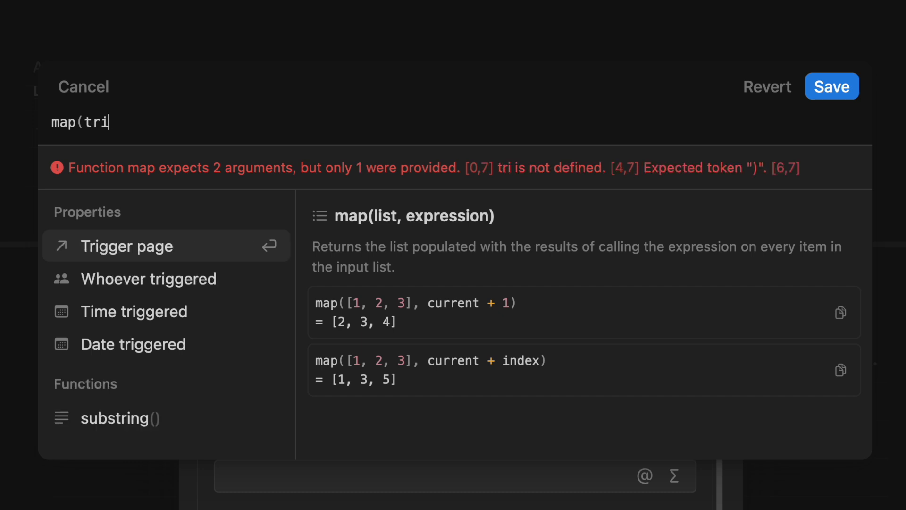
left_click(128, 246)
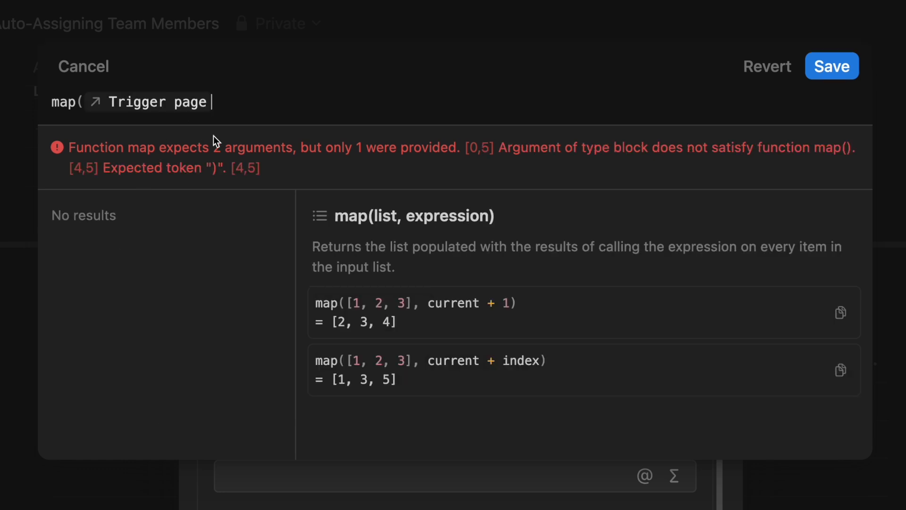
mouse_move(239, 128)
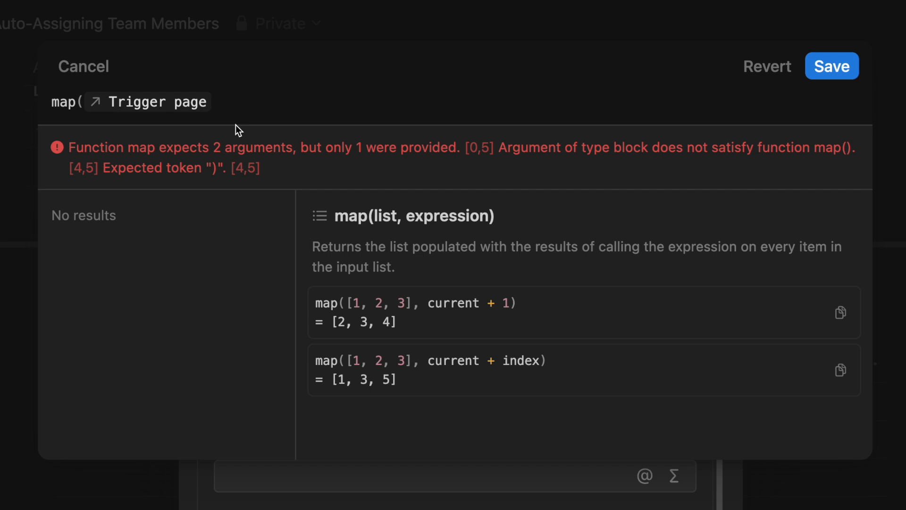
type(".")
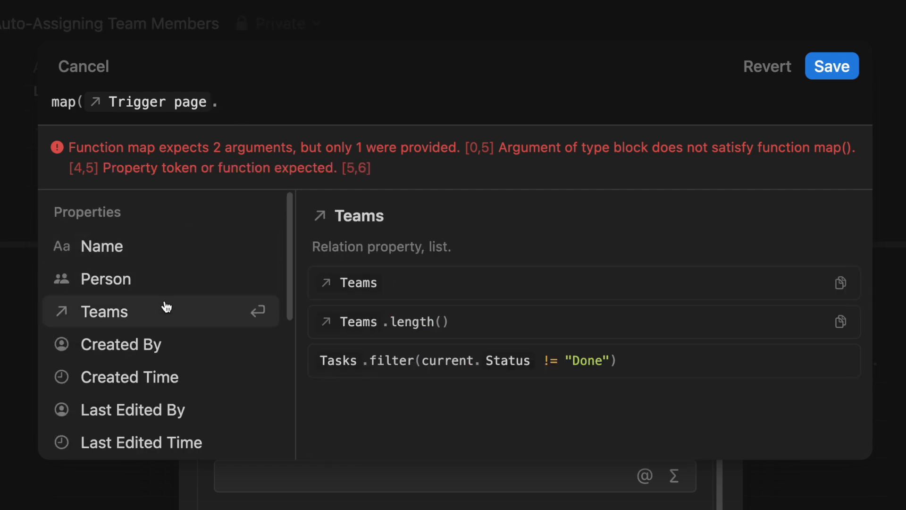
left_click(103, 312)
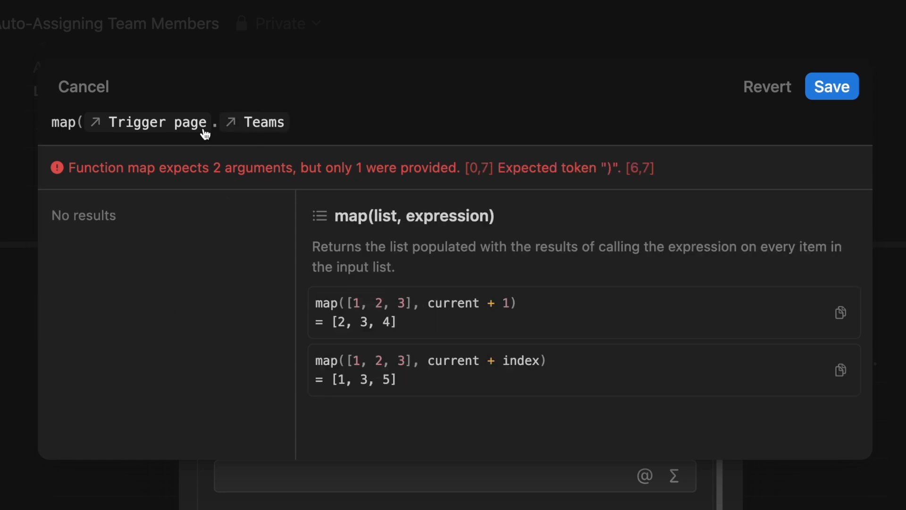
mouse_move(253, 131)
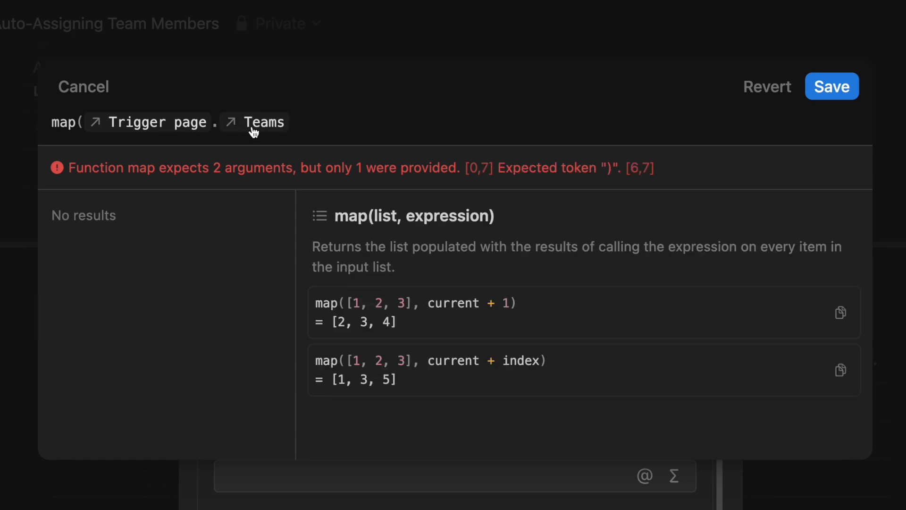
mouse_move(235, 129)
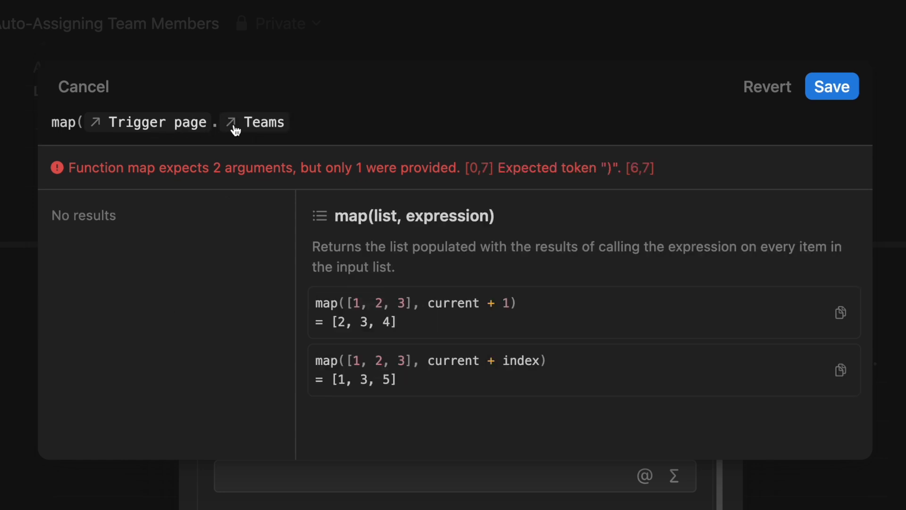
Step: Complete the formula as map(Trigger page.Teams, current.Person)
type(",curr")
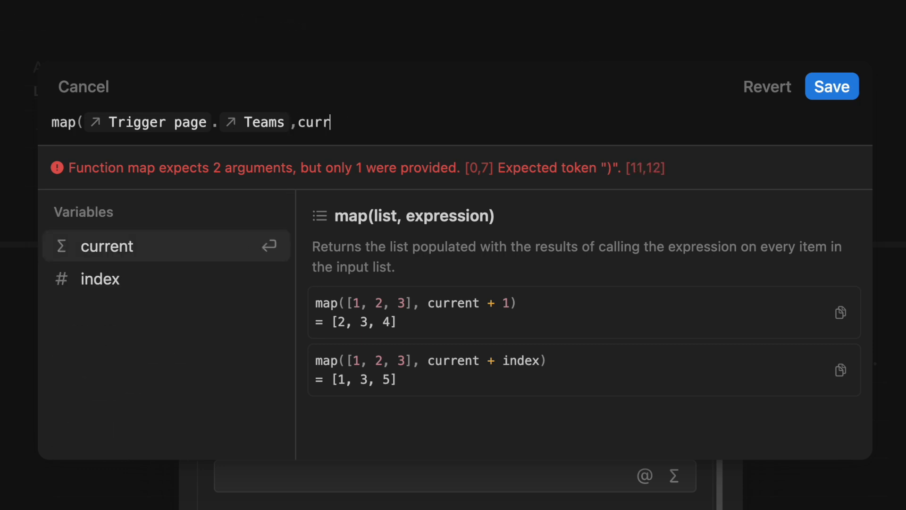
type("ent")
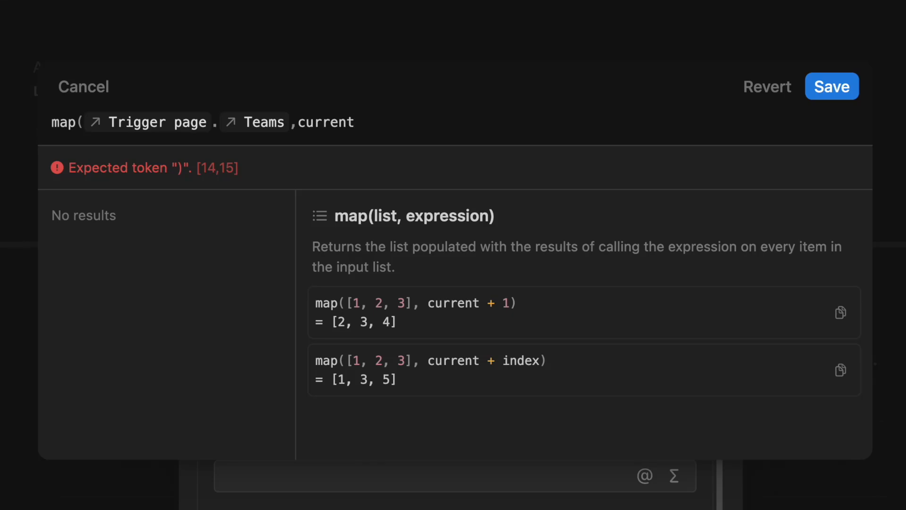
type(".")
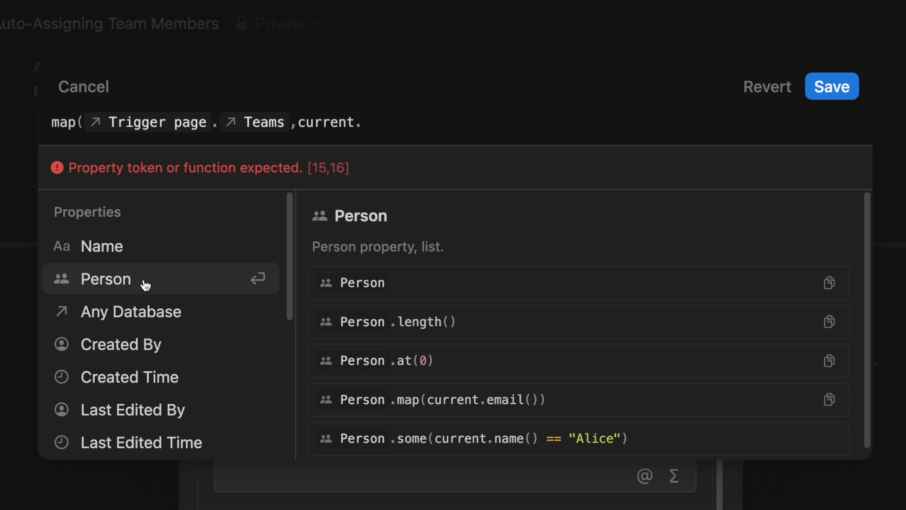
mouse_move(142, 280)
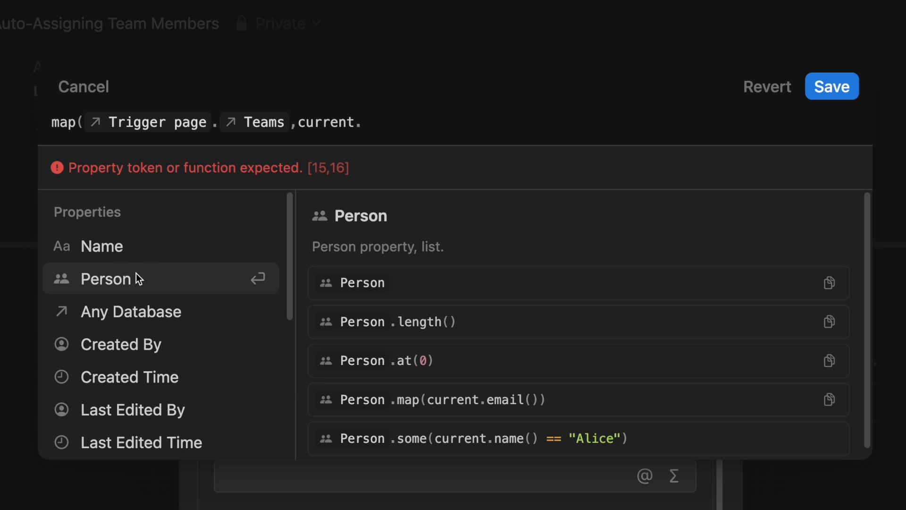
left_click(105, 278)
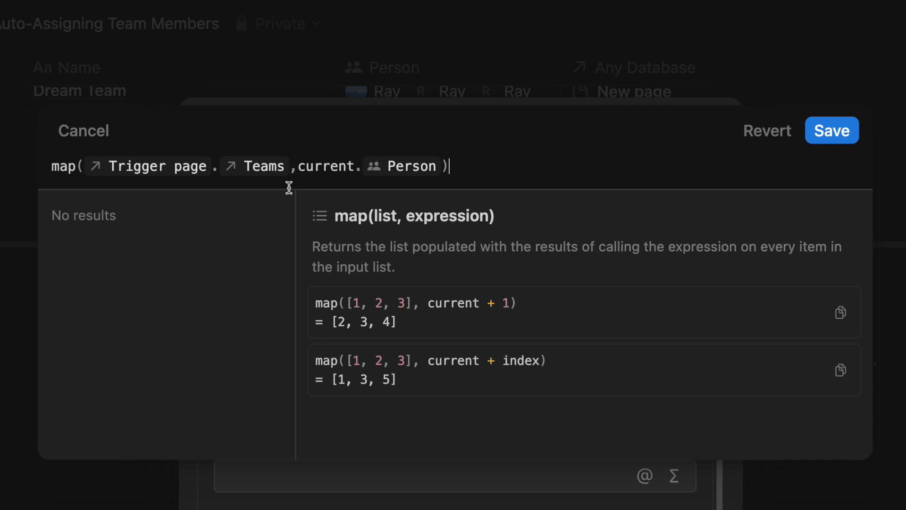
mouse_move(255, 166)
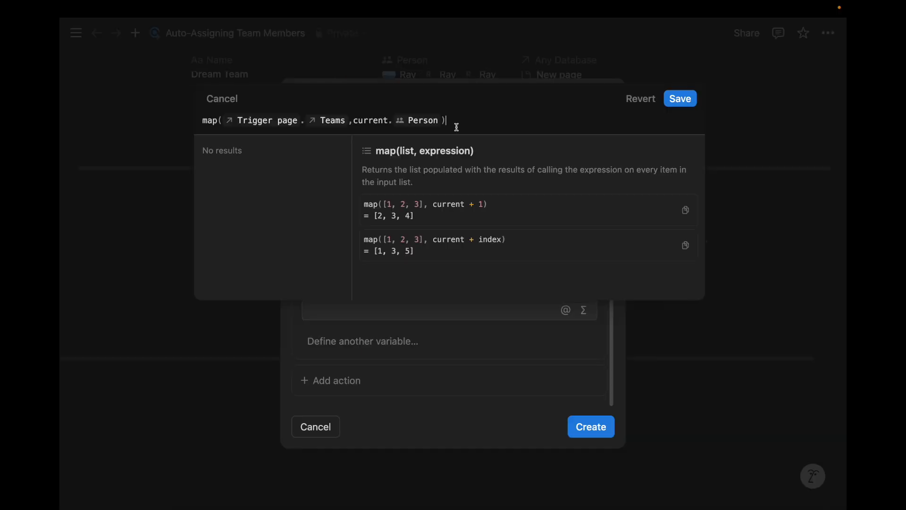
mouse_move(560, 109)
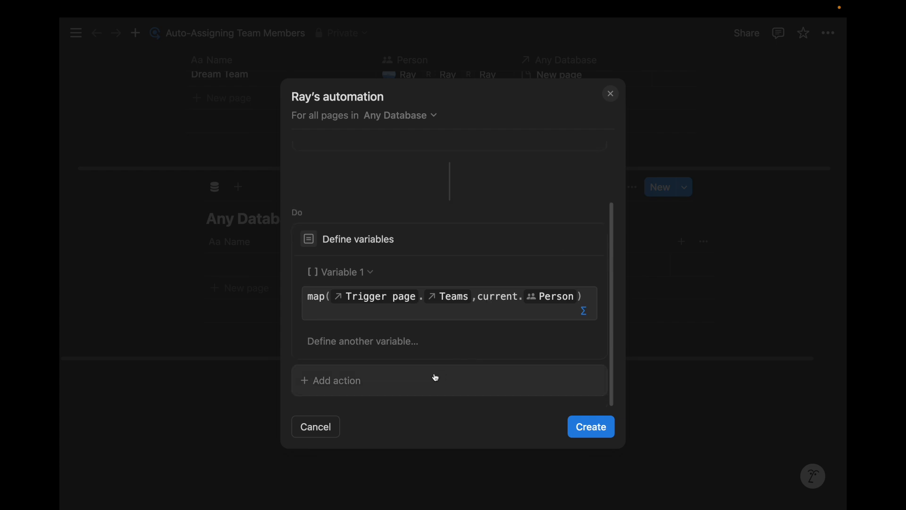
mouse_move(443, 253)
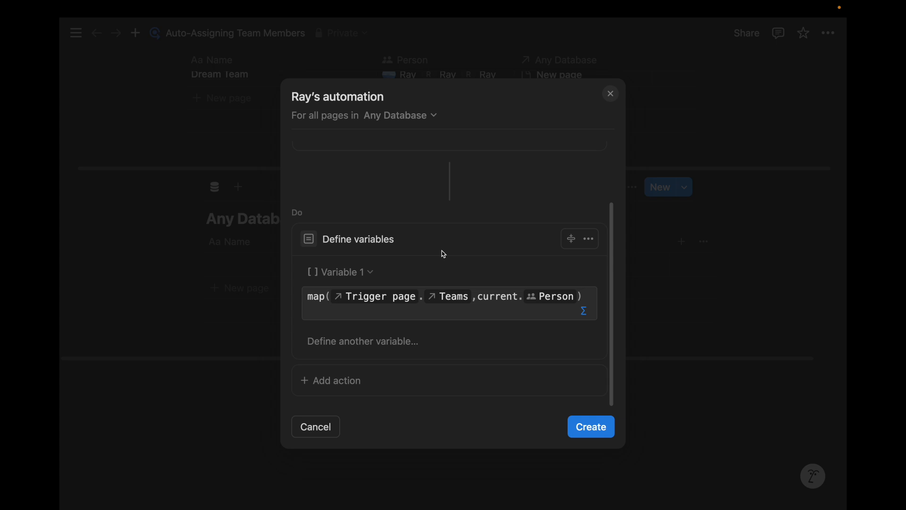
mouse_move(378, 381)
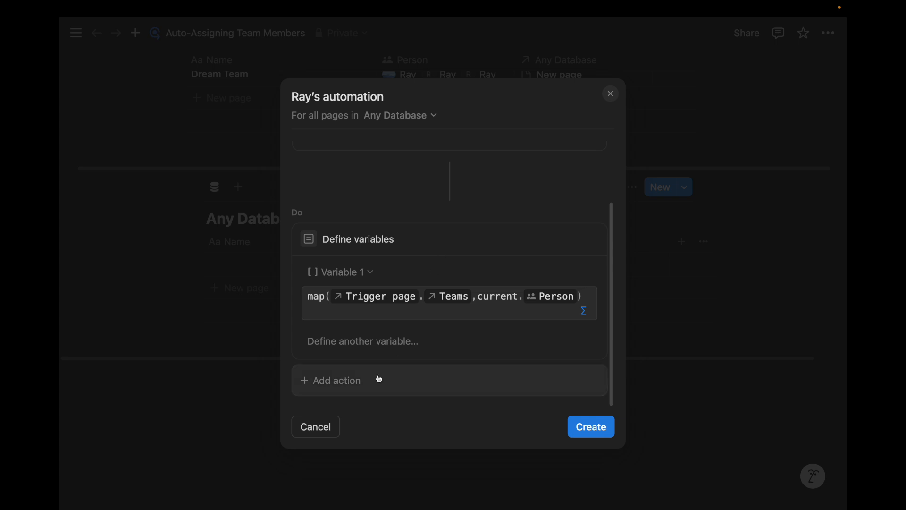
Step: Add an Edit Person action step, leaving its people choices empty
left_click(552, 295)
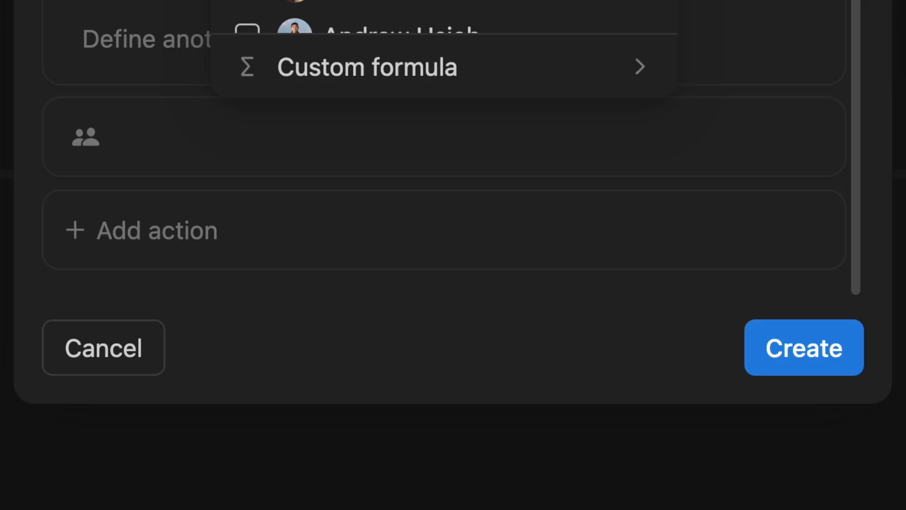
left_click(366, 66)
type("map(Trigger page.Teams,current.Person)")
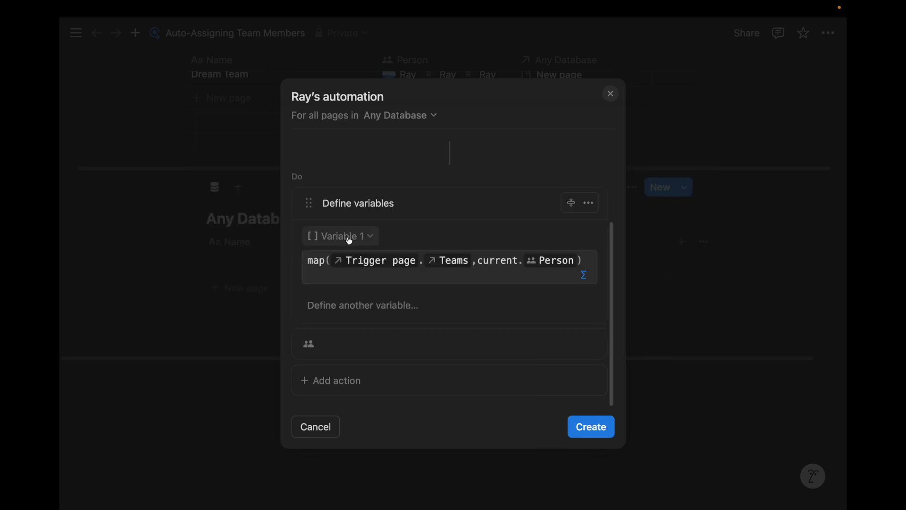
Step: Rename the variable Team Members and set Person from a custom formula using it
left_click(340, 236)
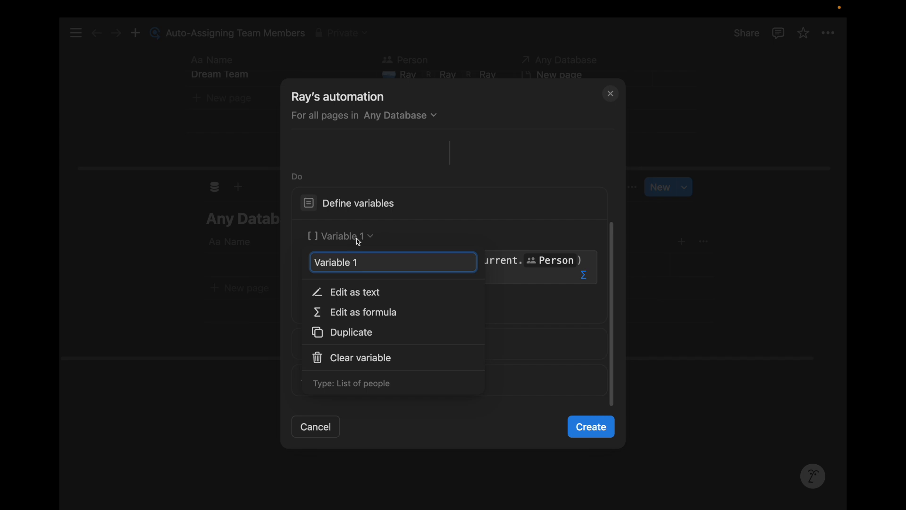
type("Team Members")
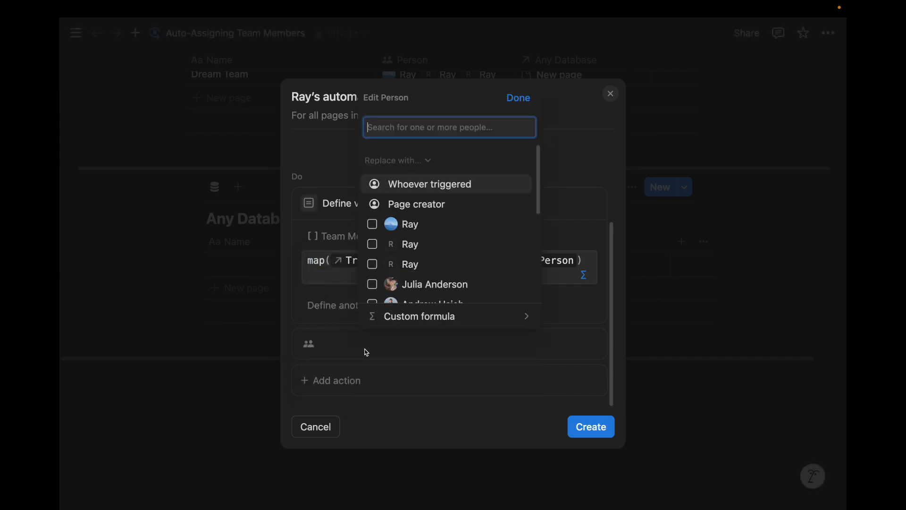
mouse_move(456, 321)
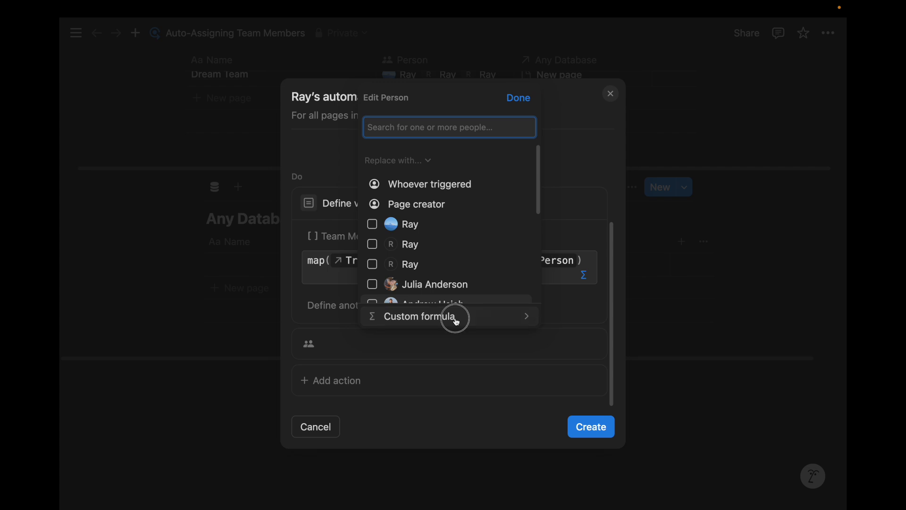
left_click(418, 317)
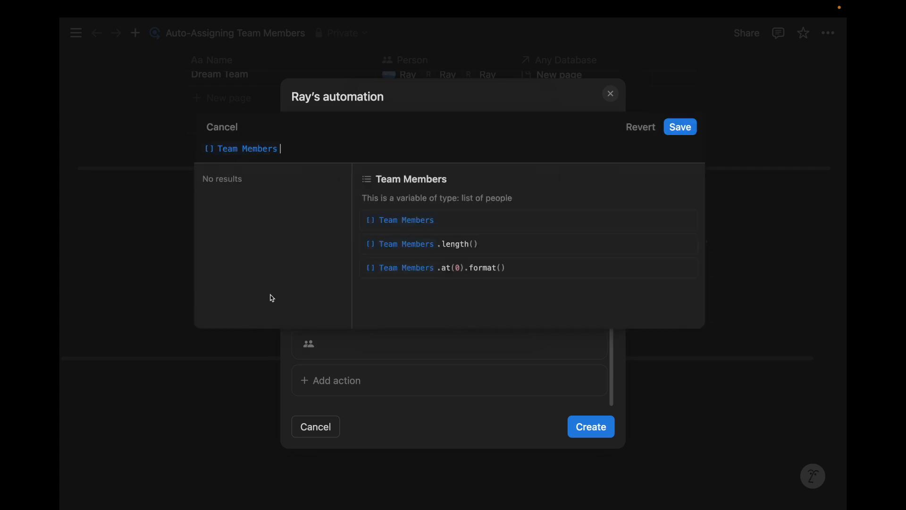
mouse_move(320, 147)
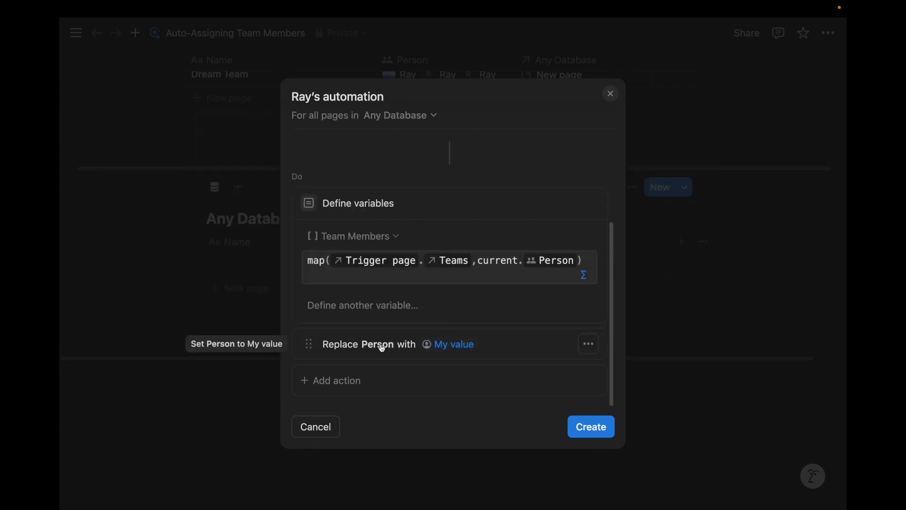
mouse_move(452, 346)
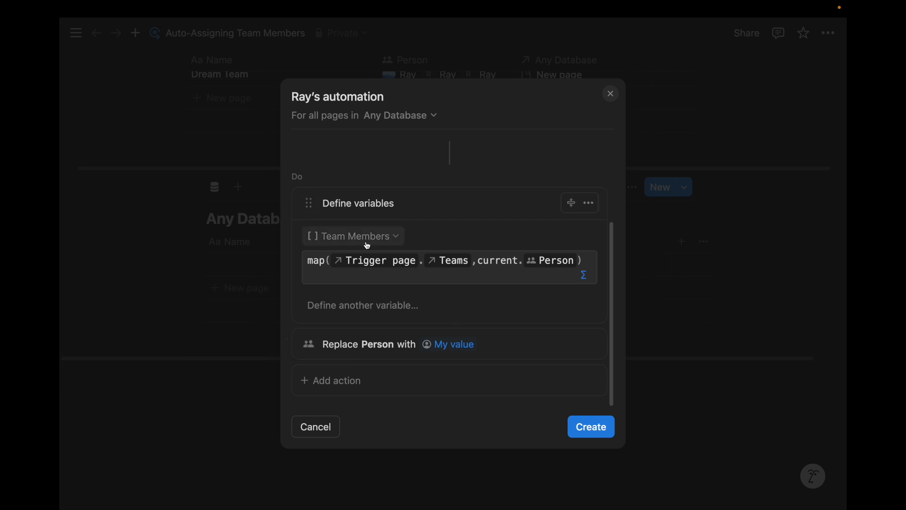
mouse_move(586, 260)
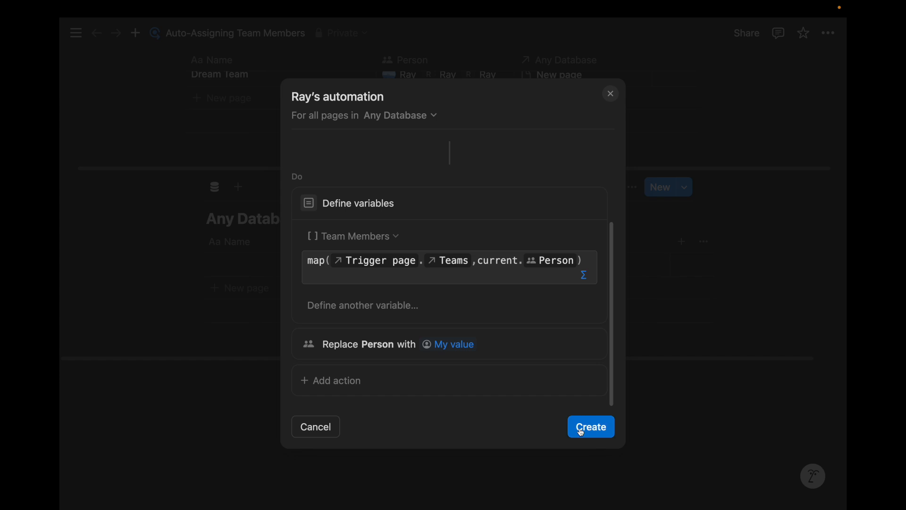
Step: Create the automation and close the Automations panel
left_click(590, 427)
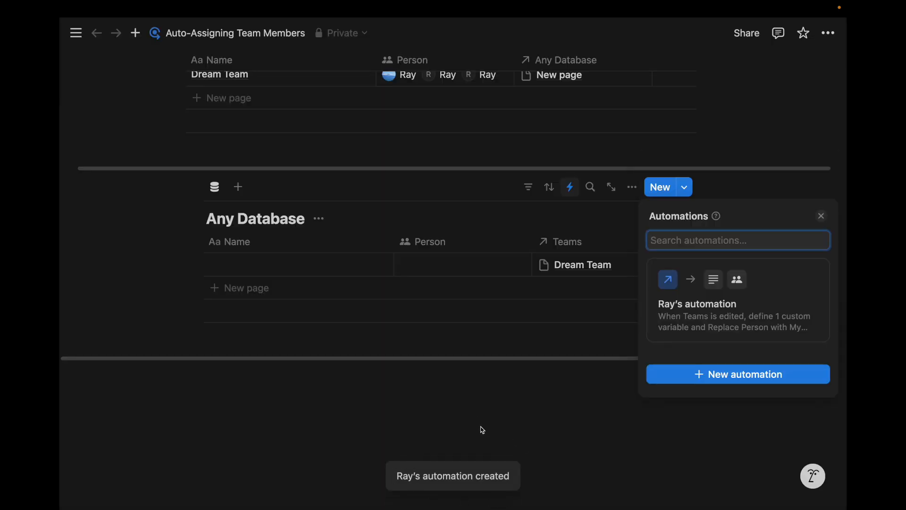
mouse_move(586, 424)
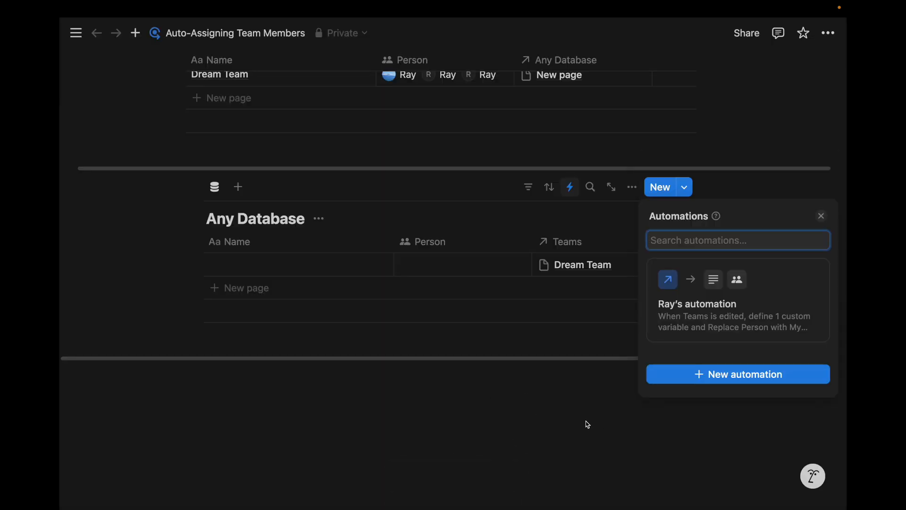
mouse_move(710, 302)
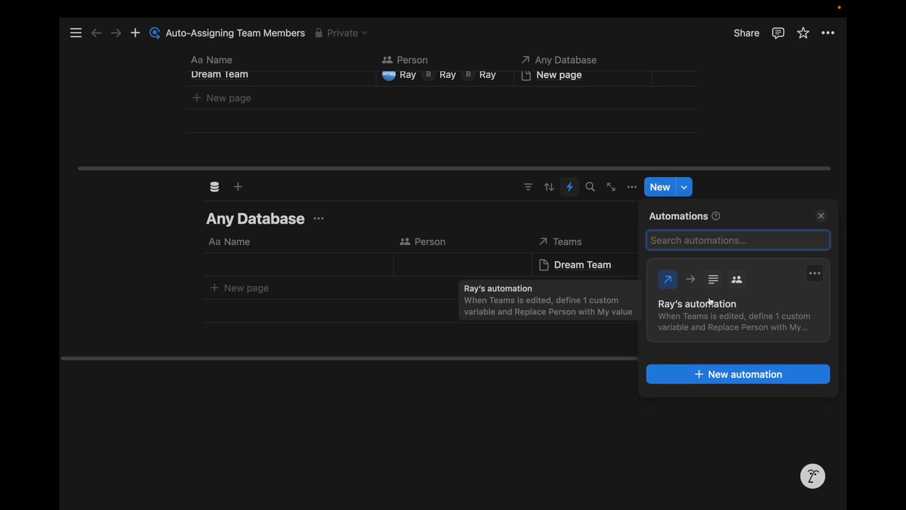
left_click(820, 216)
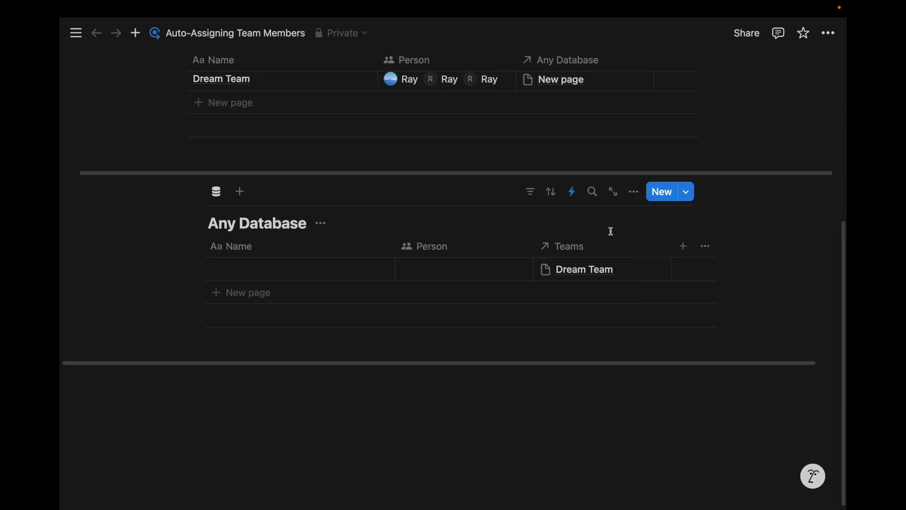
Step: Link the Any Database row to Dream Team so Person auto-fills with its members
scroll("up", 3)
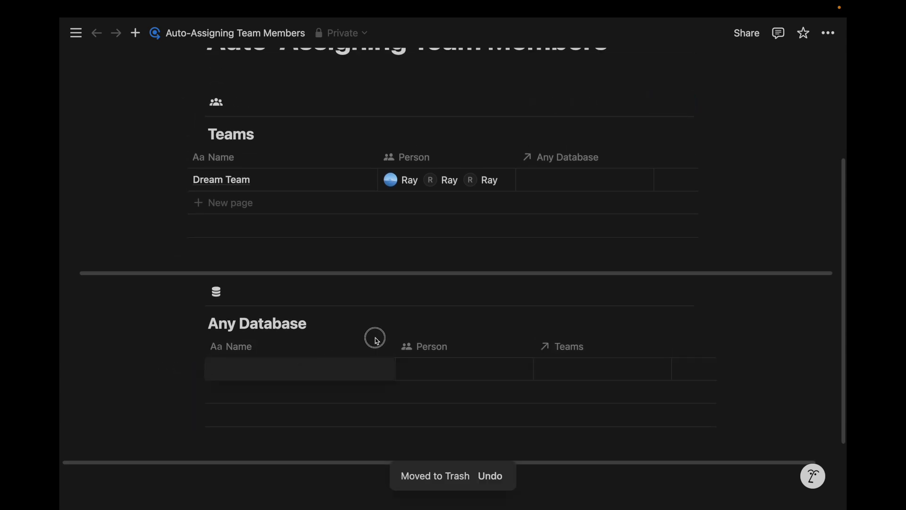
left_click(601, 369)
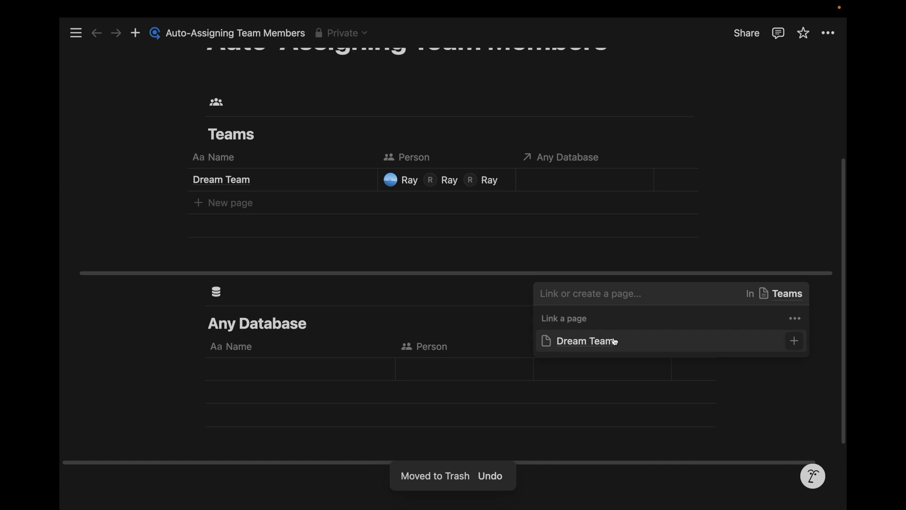
left_click(585, 341)
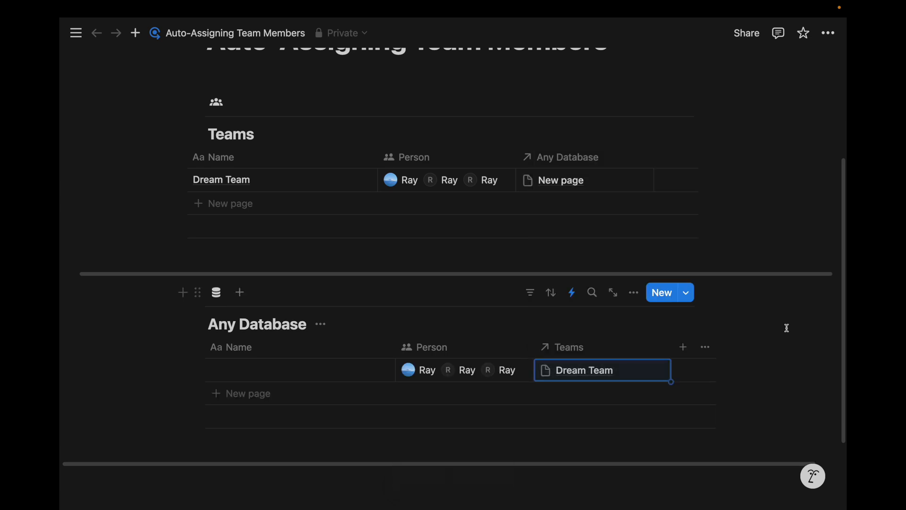
mouse_move(432, 346)
type("Task")
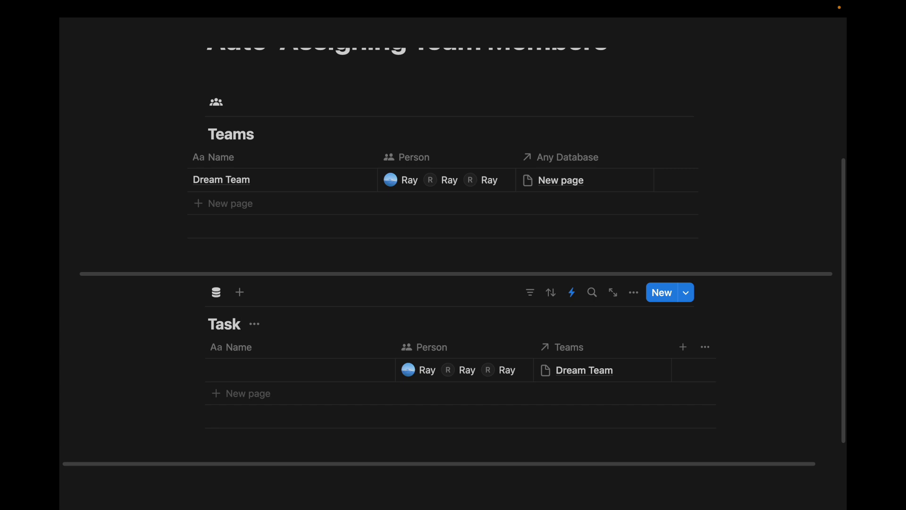
type("Project")
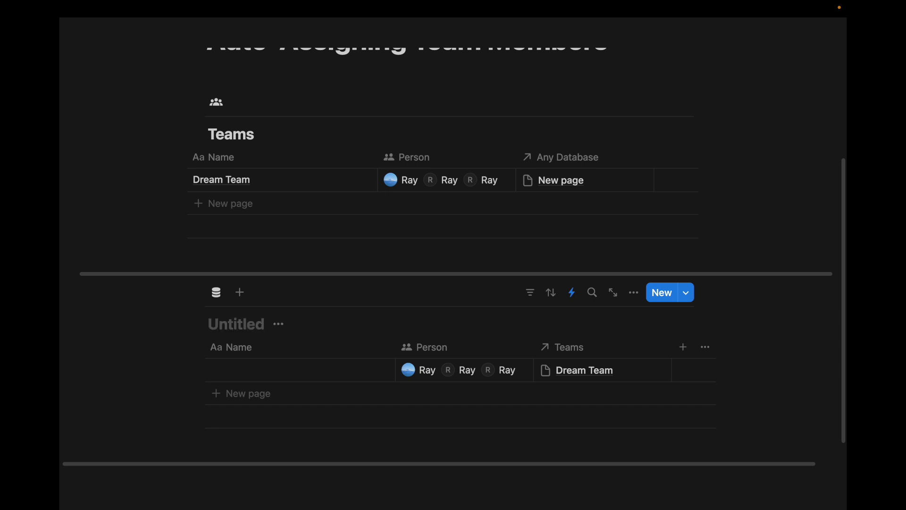
type("Client")
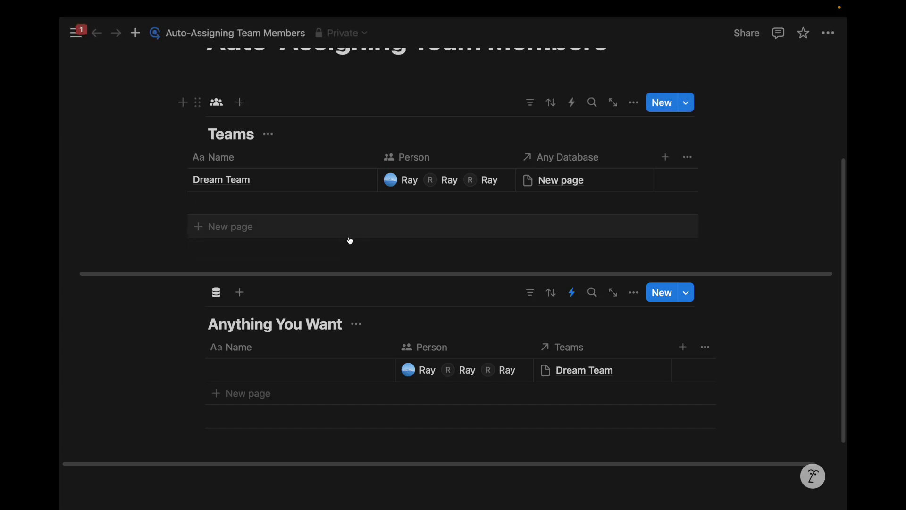
mouse_move(592, 346)
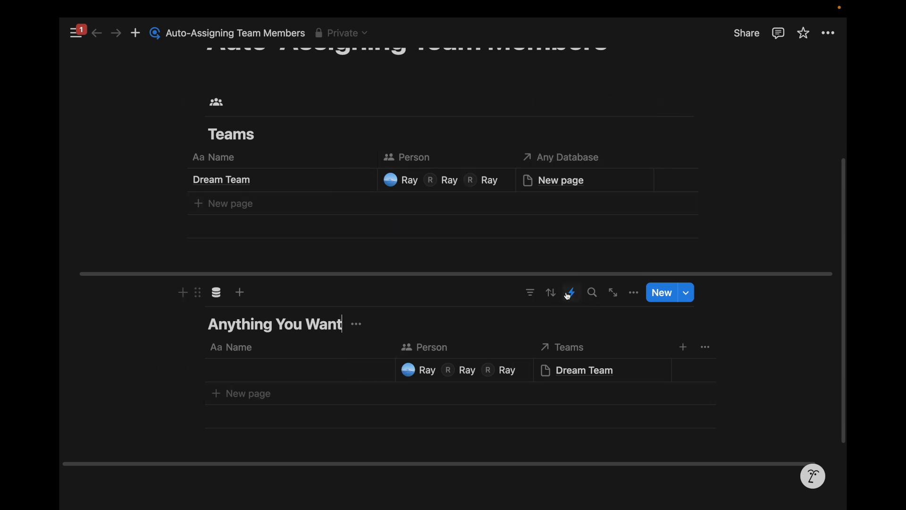
scroll("down", 3)
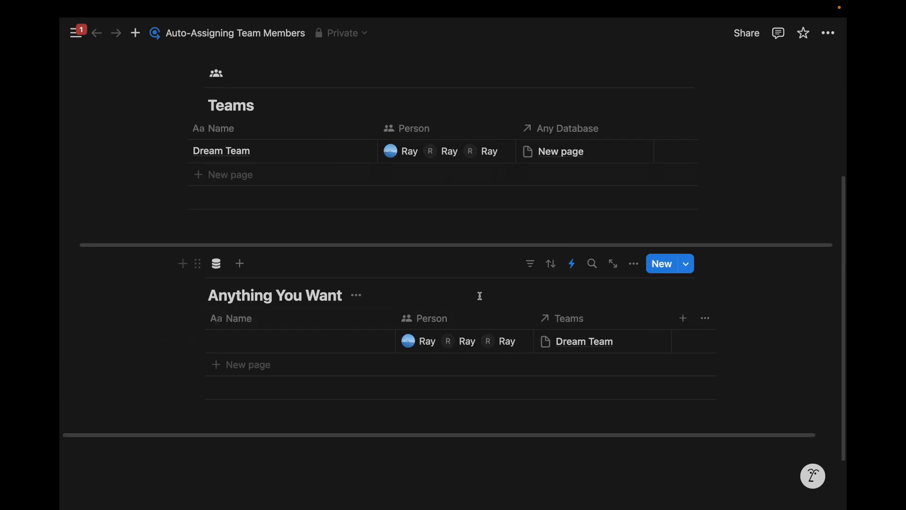
scroll("up", 3)
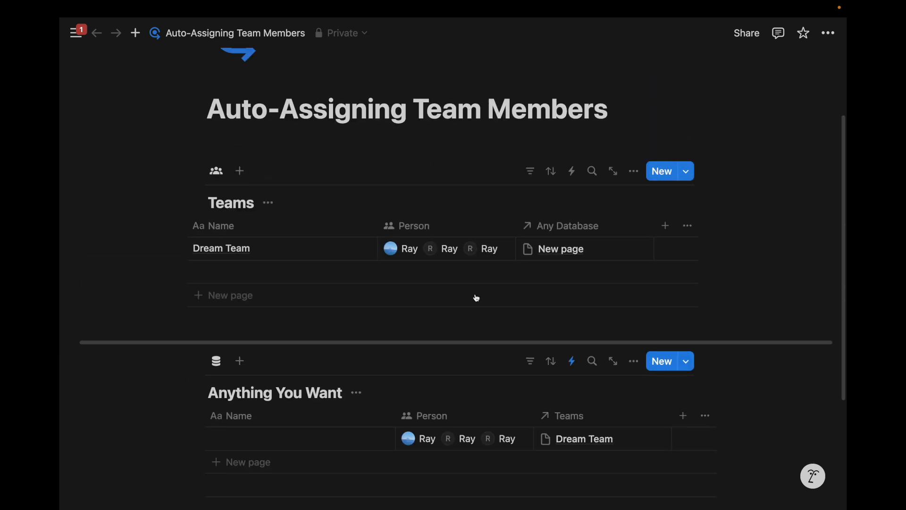
scroll("up", 3)
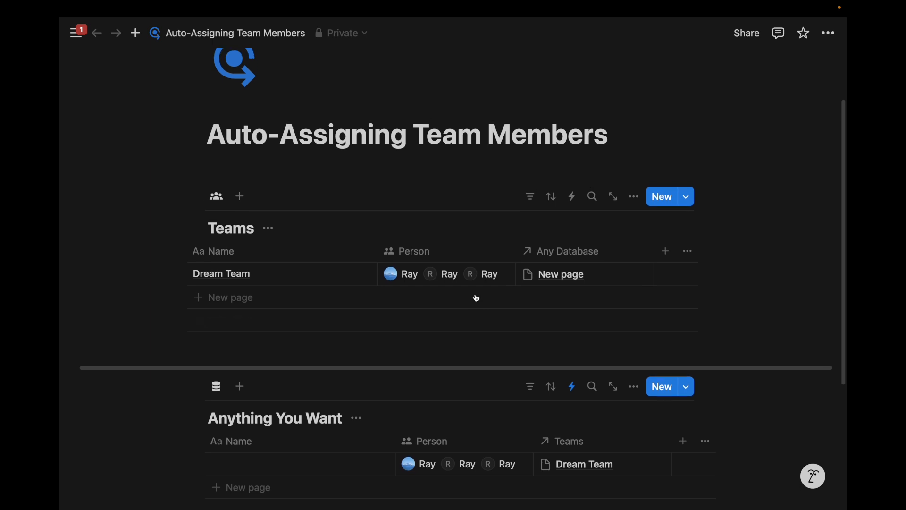
mouse_move(261, 237)
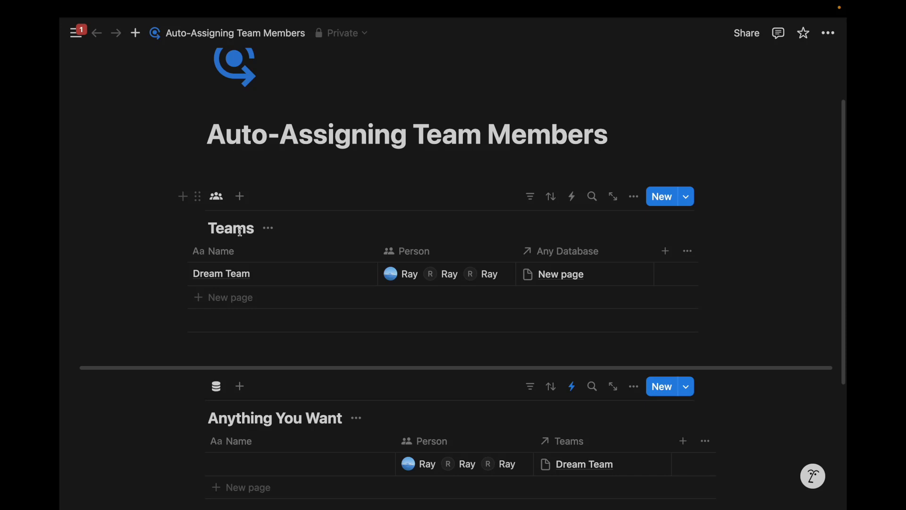
scroll("down", 3)
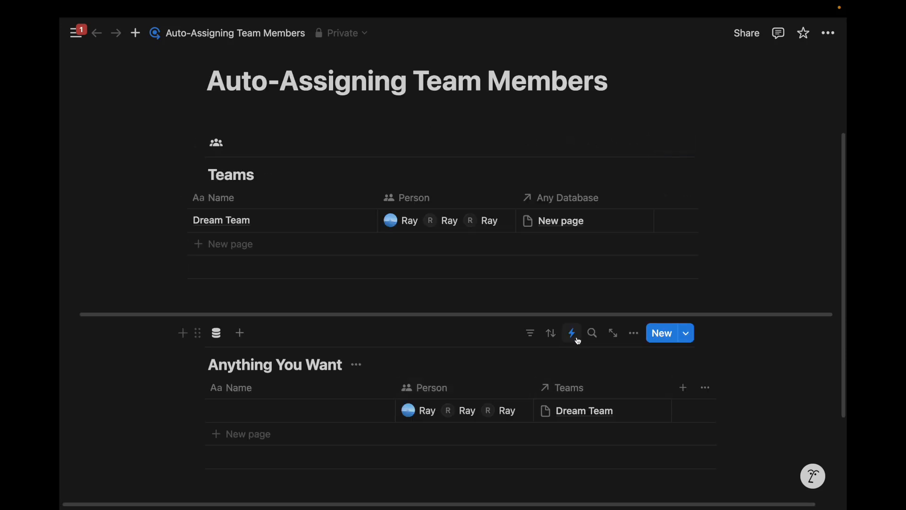
scroll("up", 3)
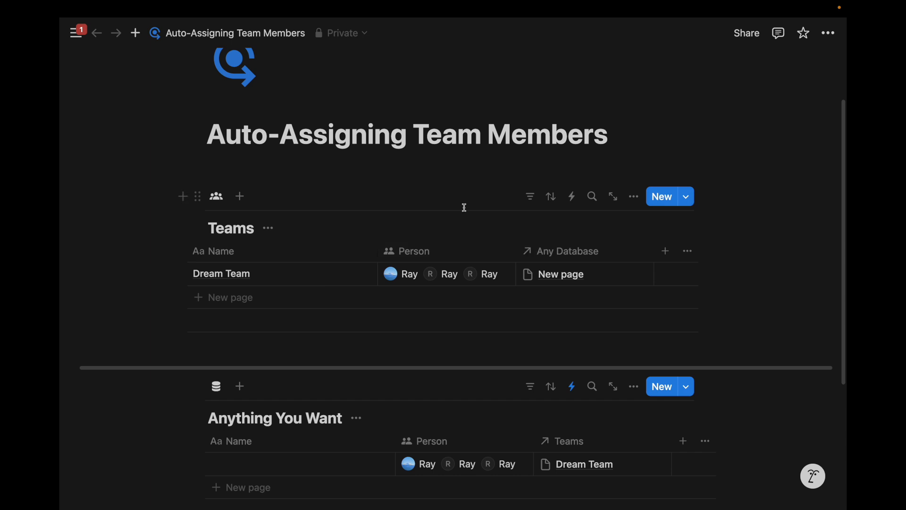
scroll("down", 3)
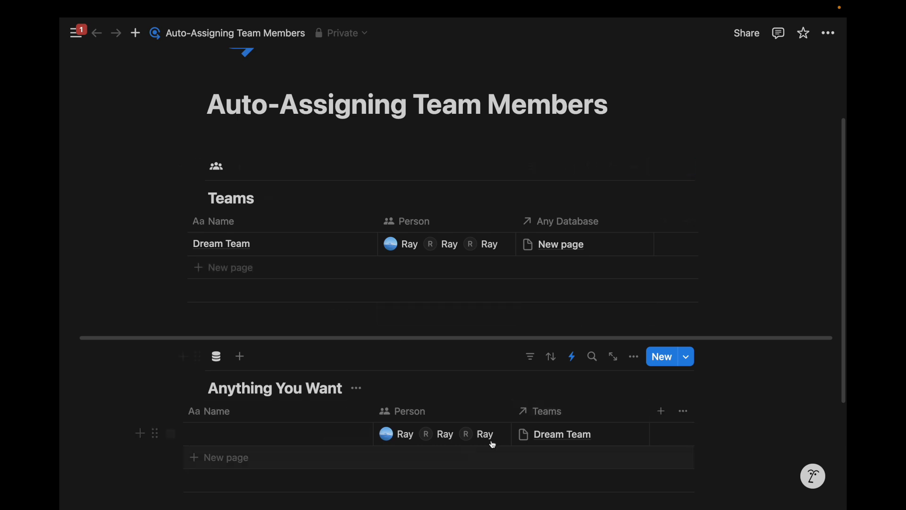
mouse_move(452, 410)
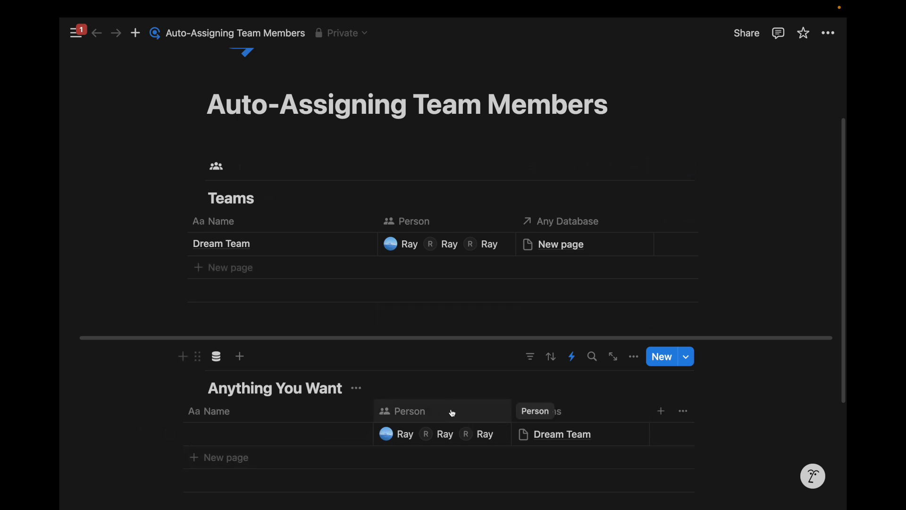
Step: Create a new Button property named Unassign in the Anything You Want table
left_click(661, 411)
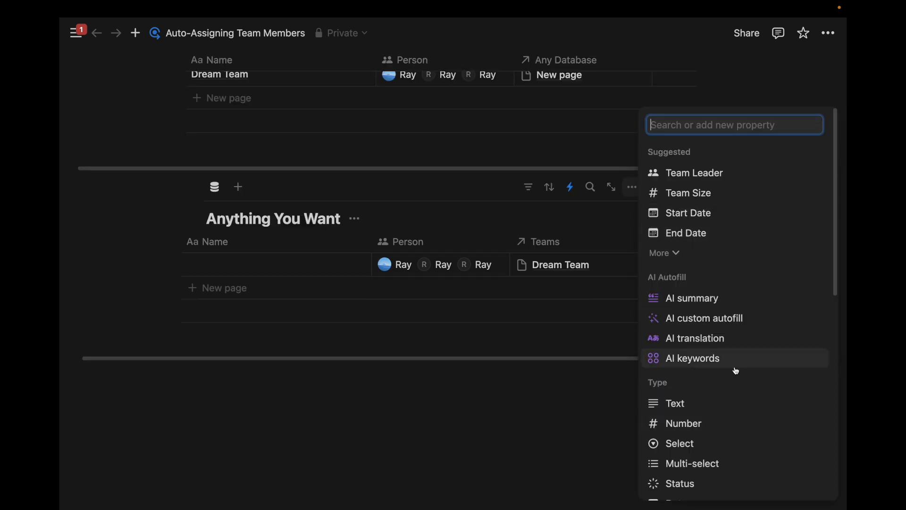
scroll("down", 3)
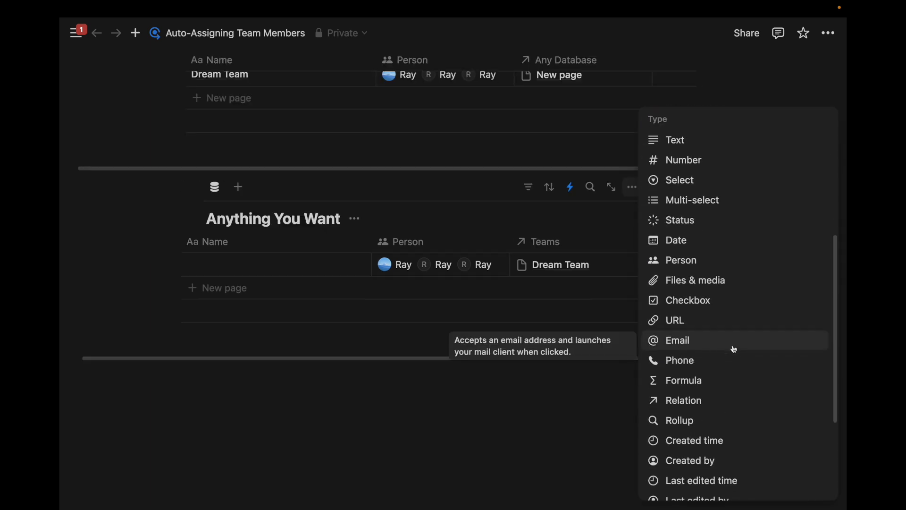
scroll("down", 3)
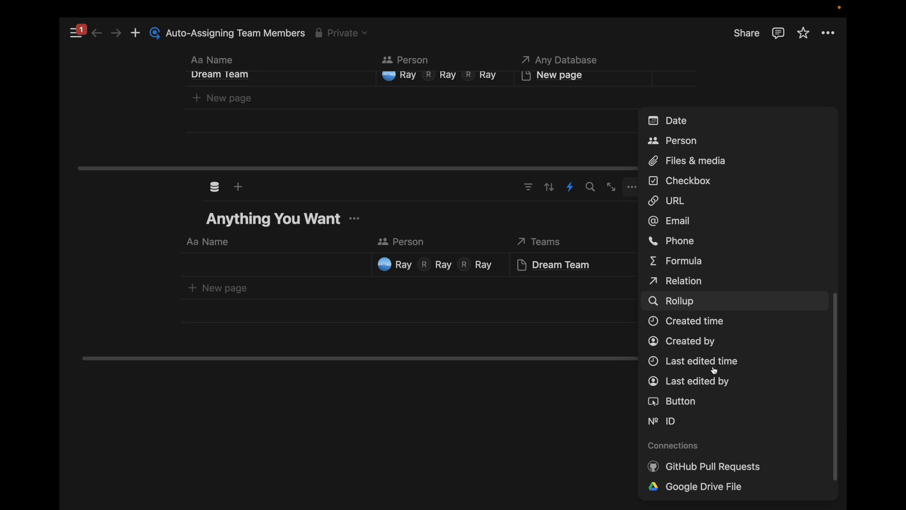
left_click(681, 400)
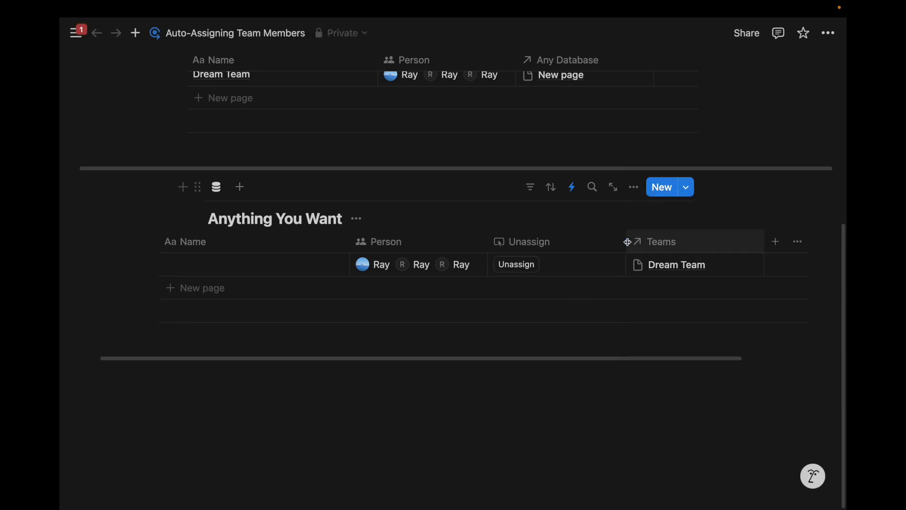
scroll("up", 3)
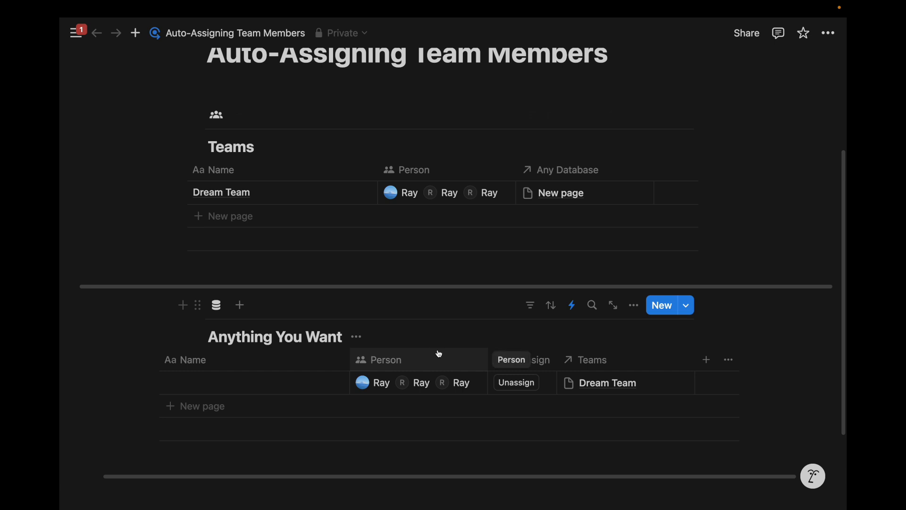
Step: Configure Unassign to edit Person, remove Whoever clicked, and save the behaviour
left_click(516, 358)
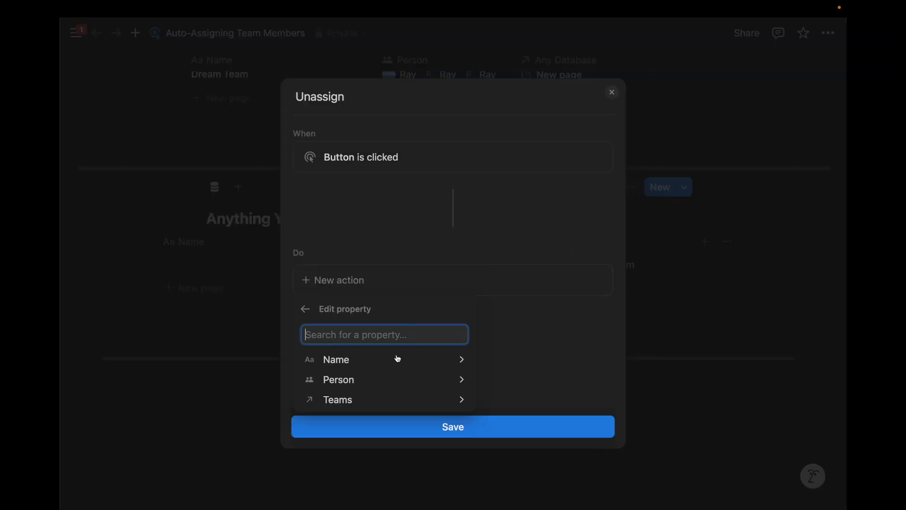
left_click(338, 379)
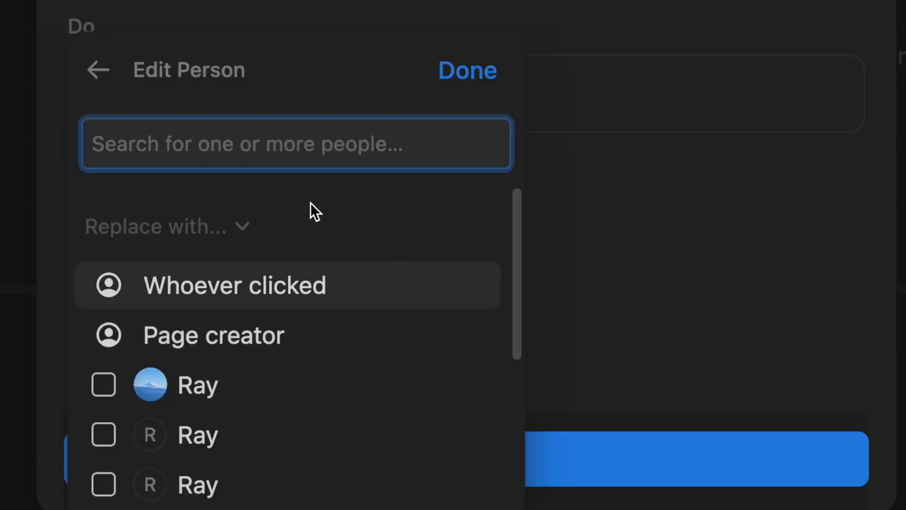
left_click(168, 225)
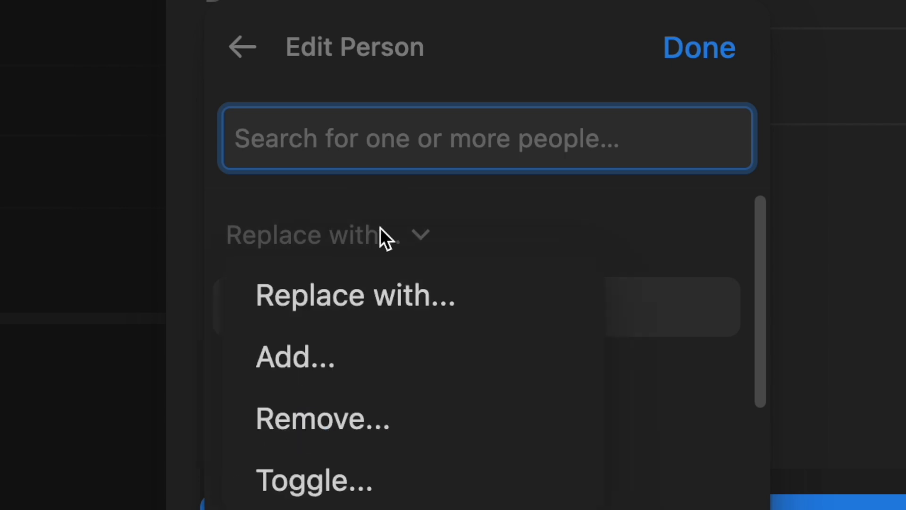
left_click(323, 418)
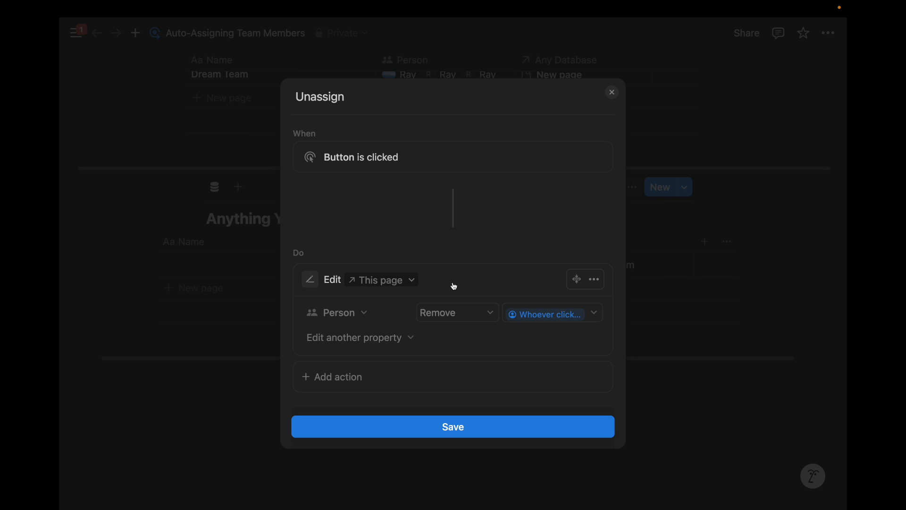
left_click(452, 426)
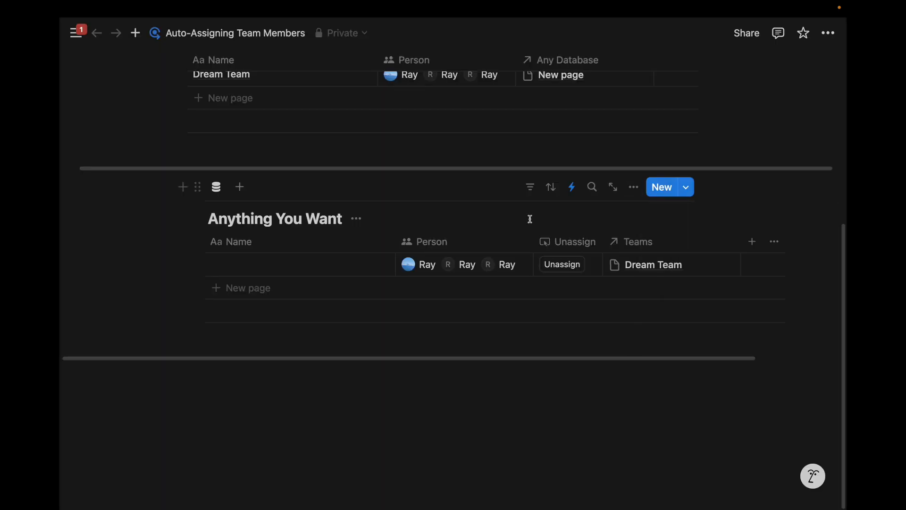
Step: Review the New Task row's auto-filled and unassigned Person, then view the database automations
scroll("up", 3)
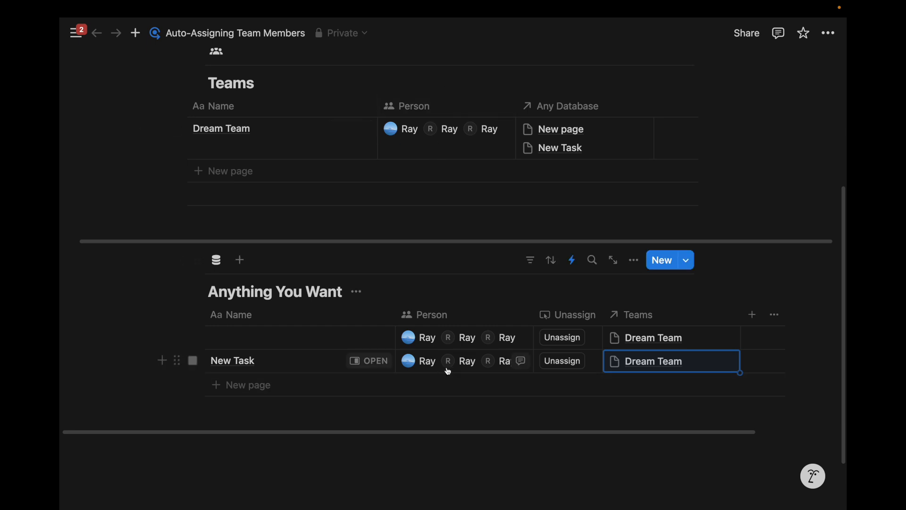
mouse_move(482, 367)
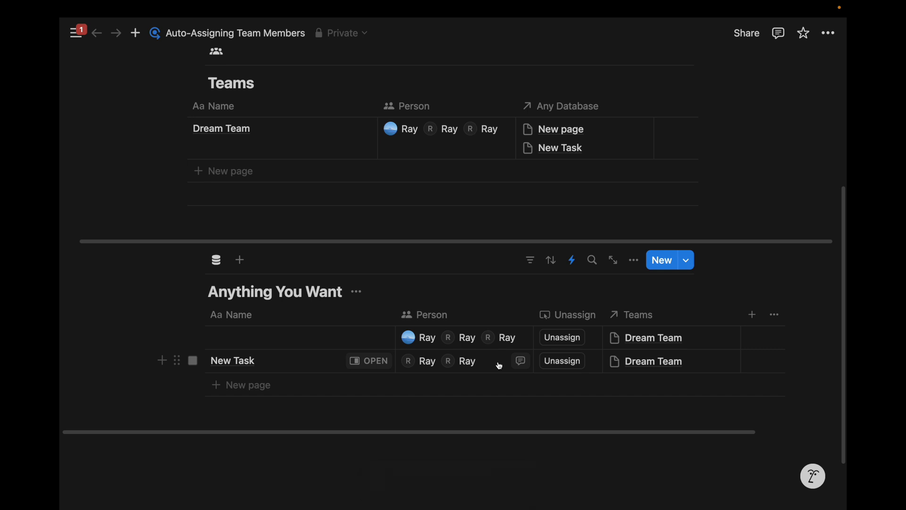
left_click(571, 260)
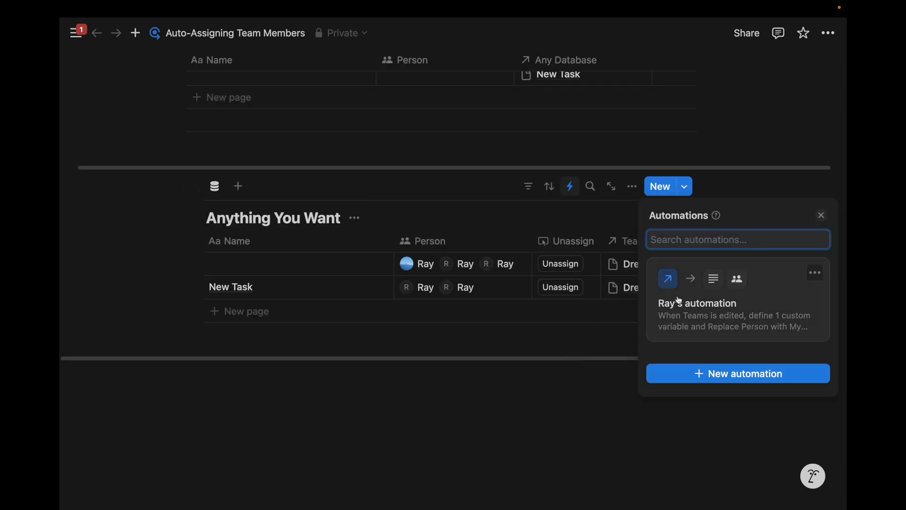
Step: Reopen Ray's automation with map(Trigger page.Teams, current.Person) in the formula editor
left_click(697, 303)
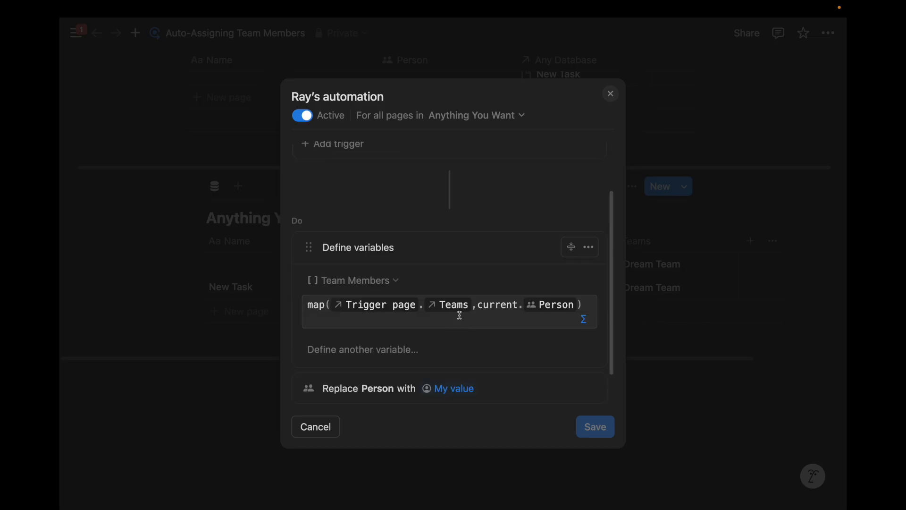
left_click(459, 311)
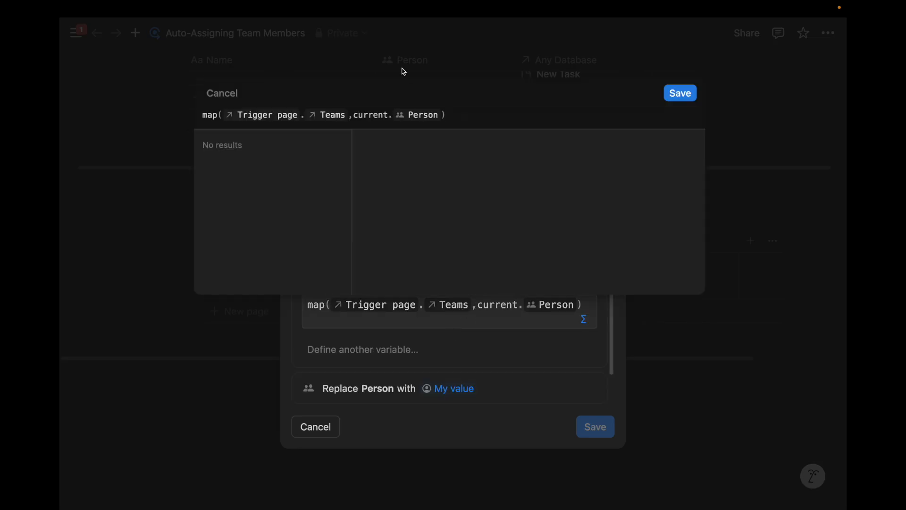
mouse_move(275, 123)
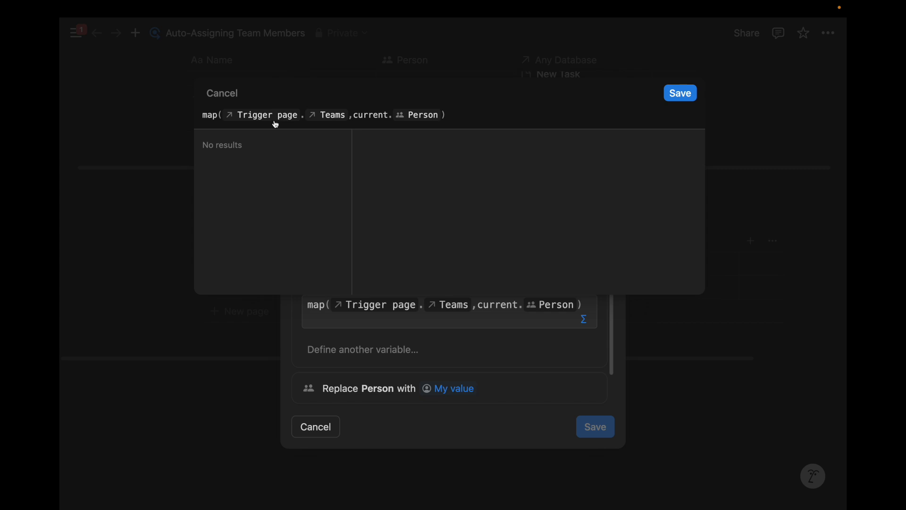